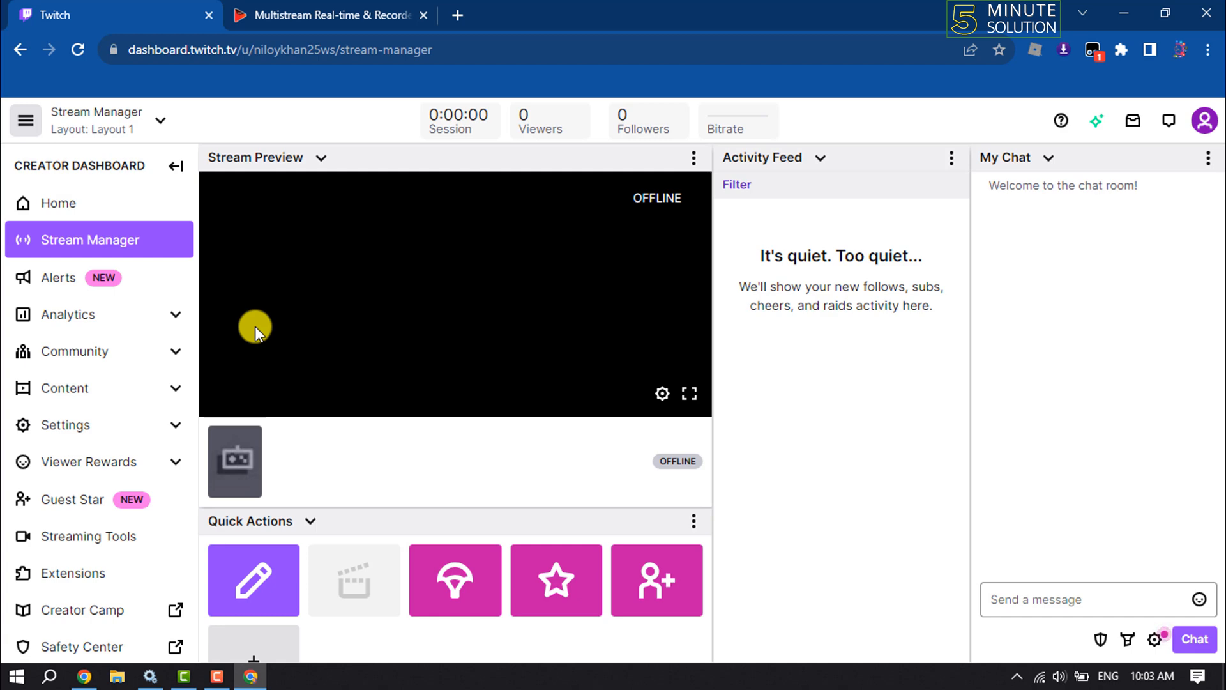
pyautogui.moveTo(318, 502)
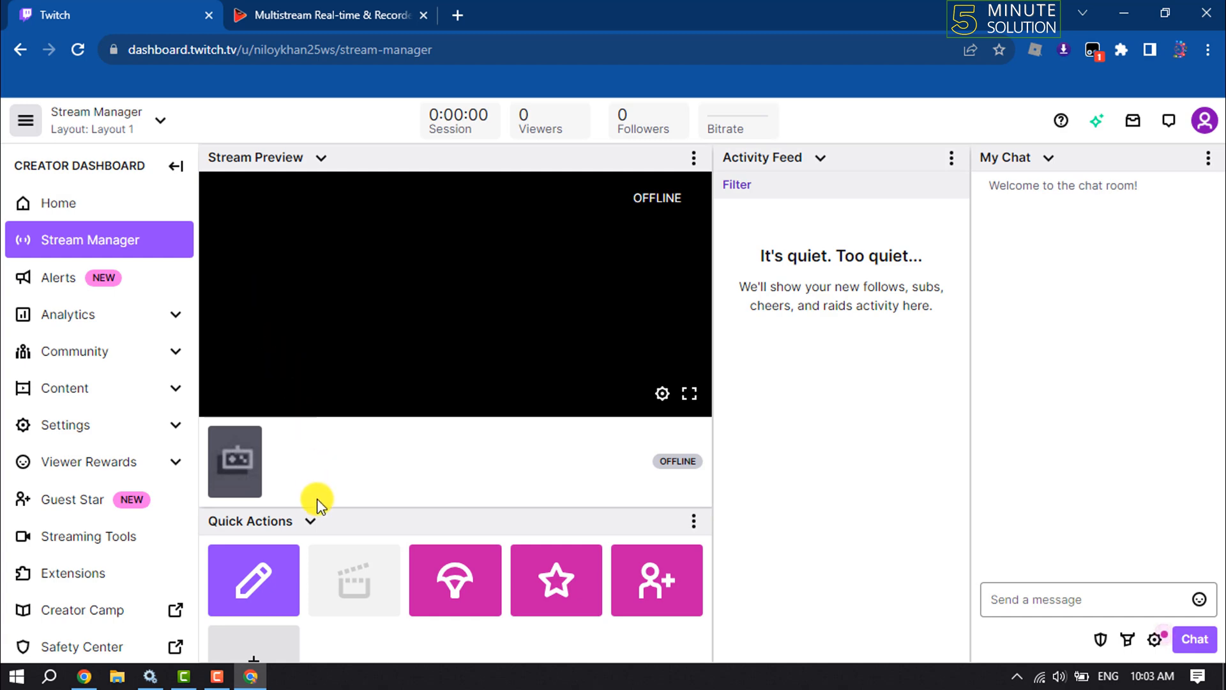
pyautogui.moveTo(318, 520)
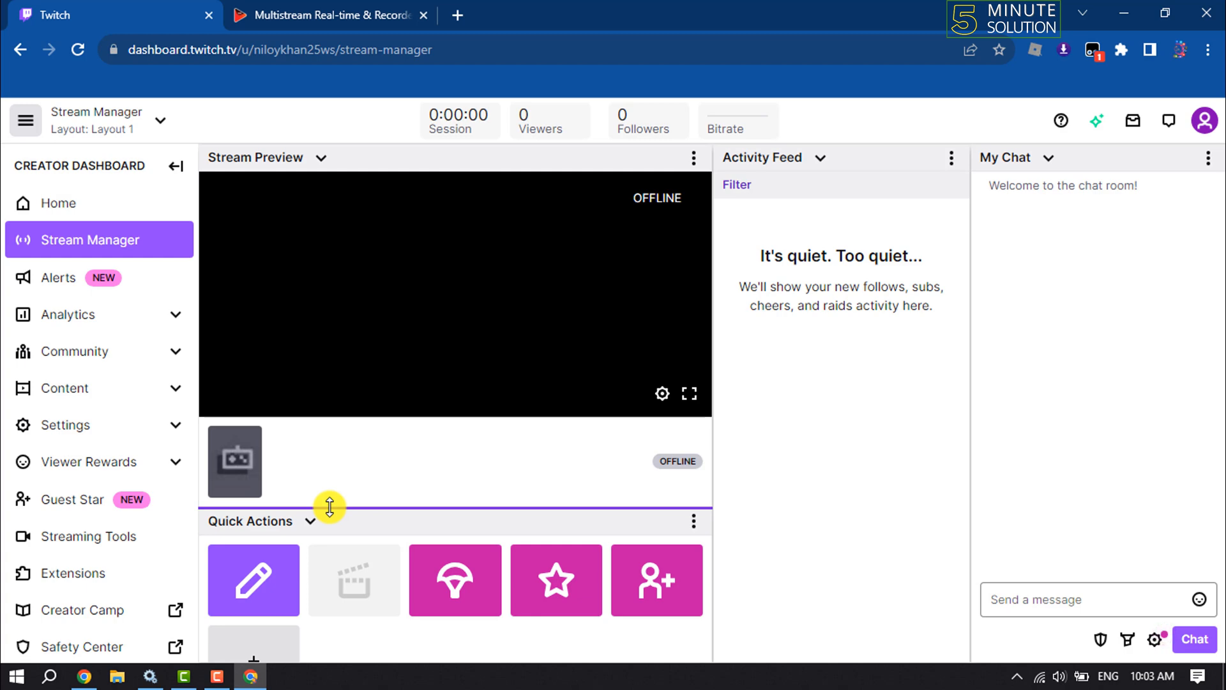
# - Begin free-account registration from the OneStream site, reaching the create-account page
pyautogui.click(328, 15)
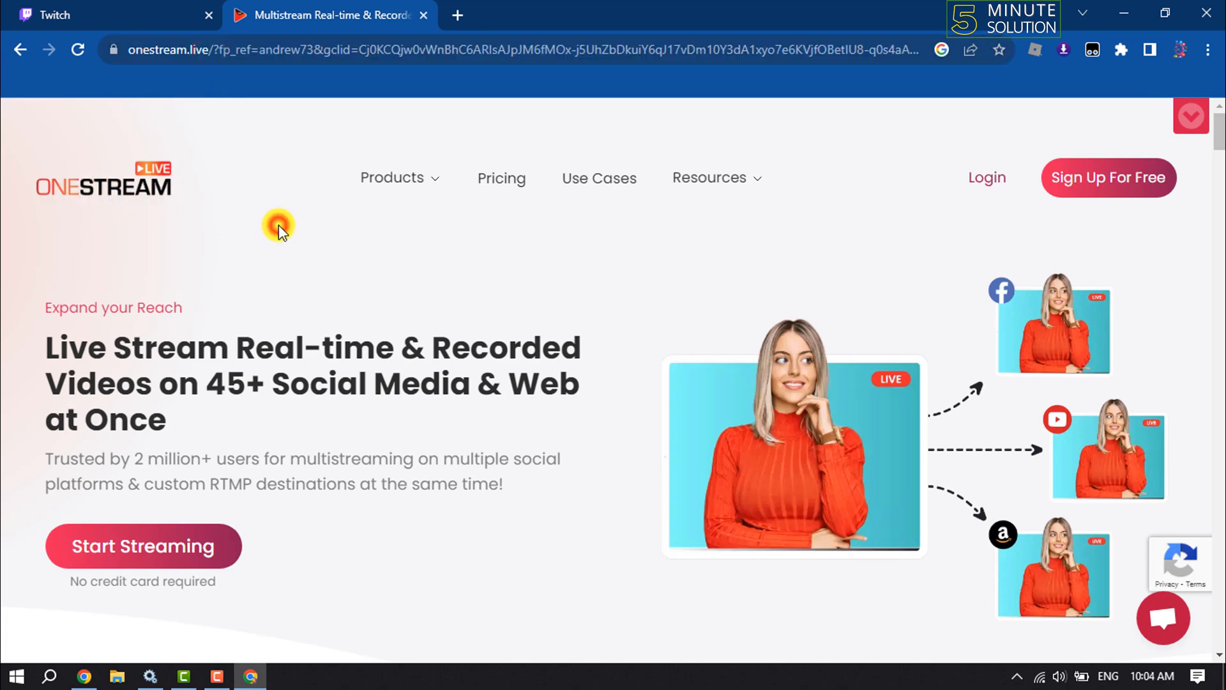
pyautogui.moveTo(304, 229)
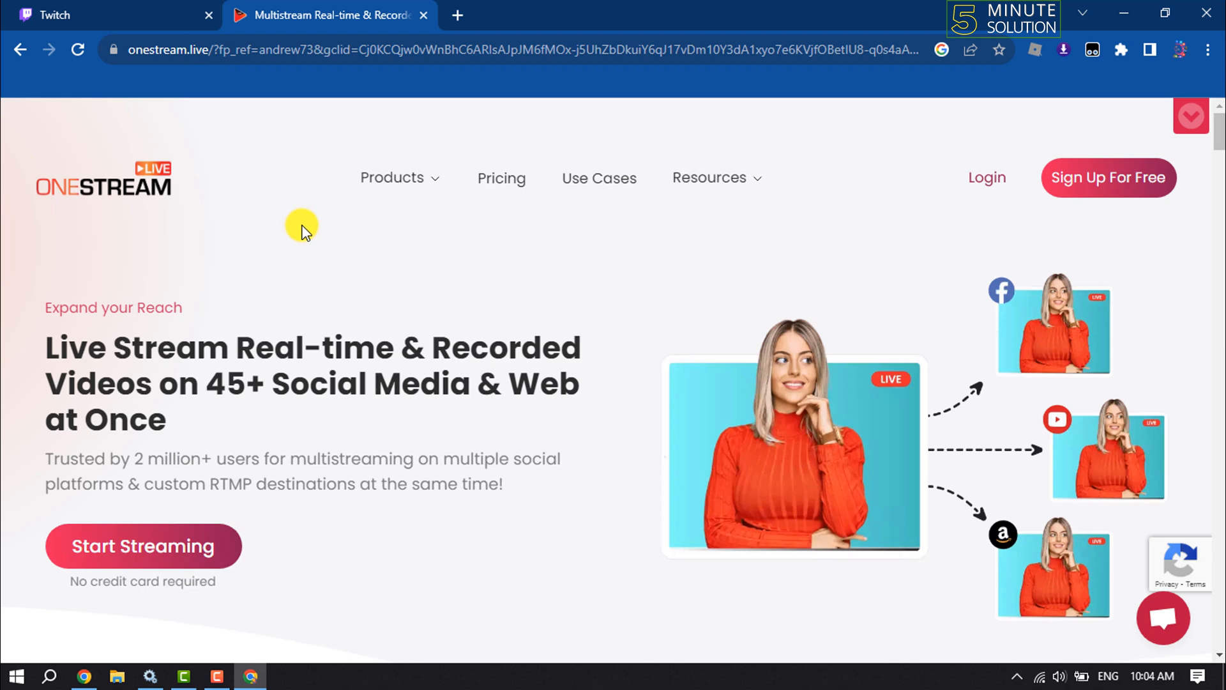
pyautogui.moveTo(1102, 218)
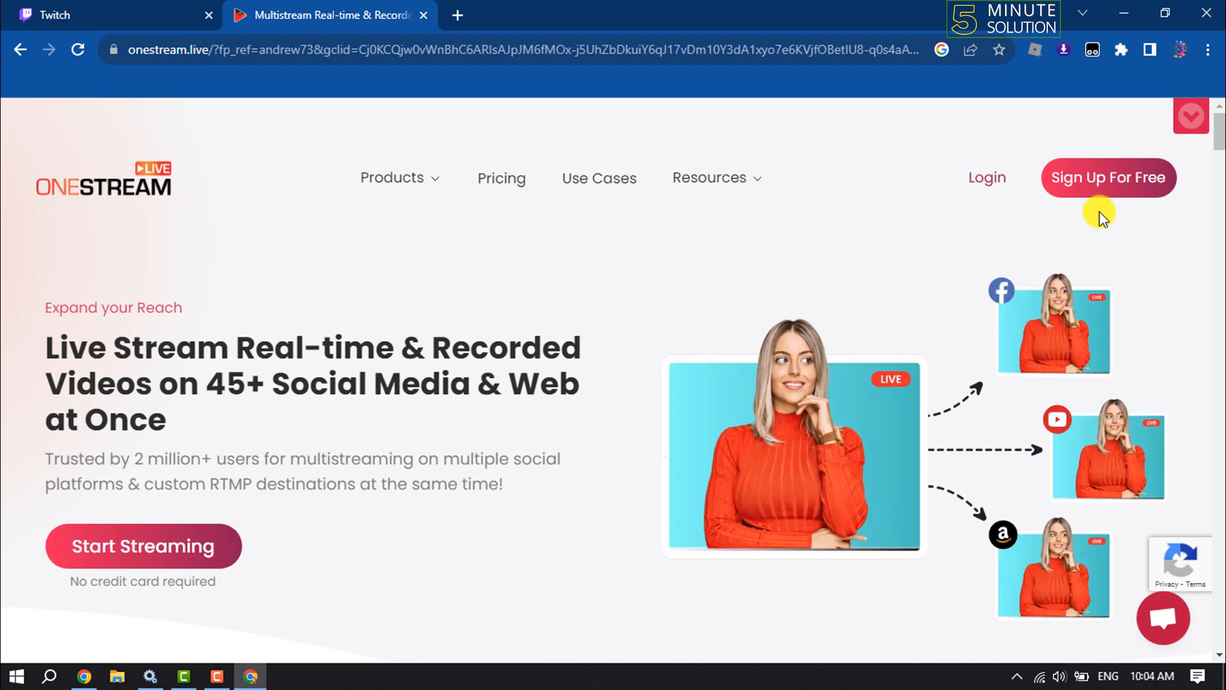
pyautogui.click(1107, 178)
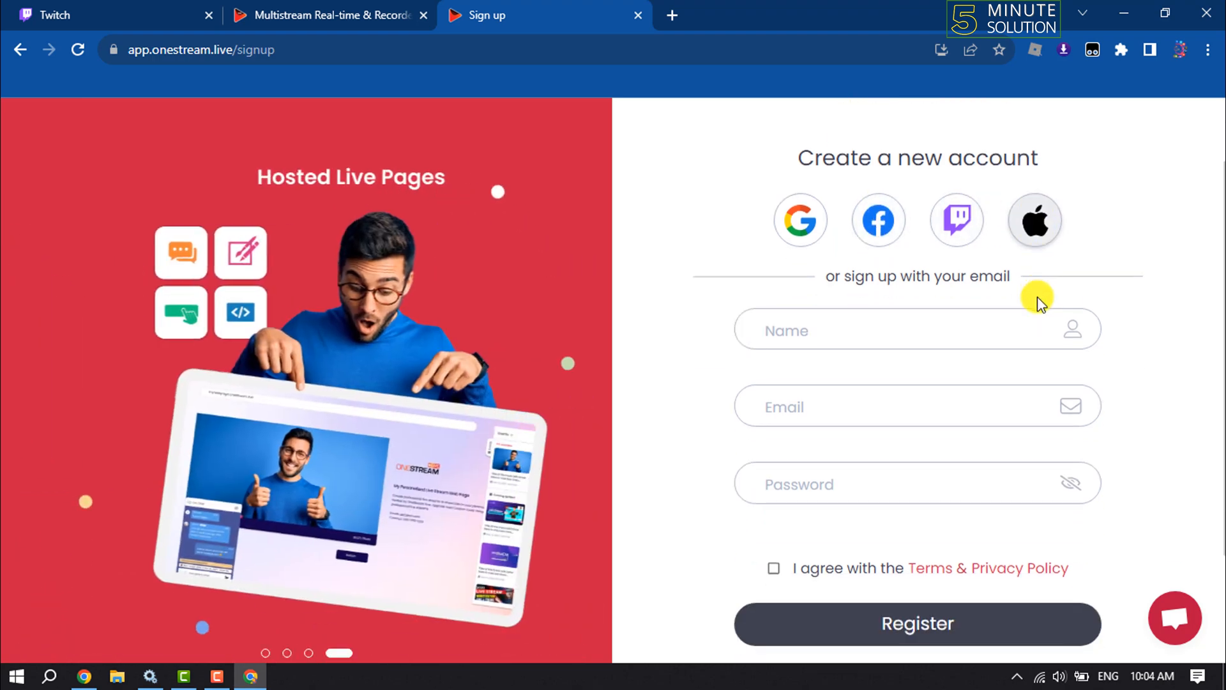
# - Agree to the Terms & Privacy Policy and create the account via Google sign-in
pyautogui.scroll(-3)
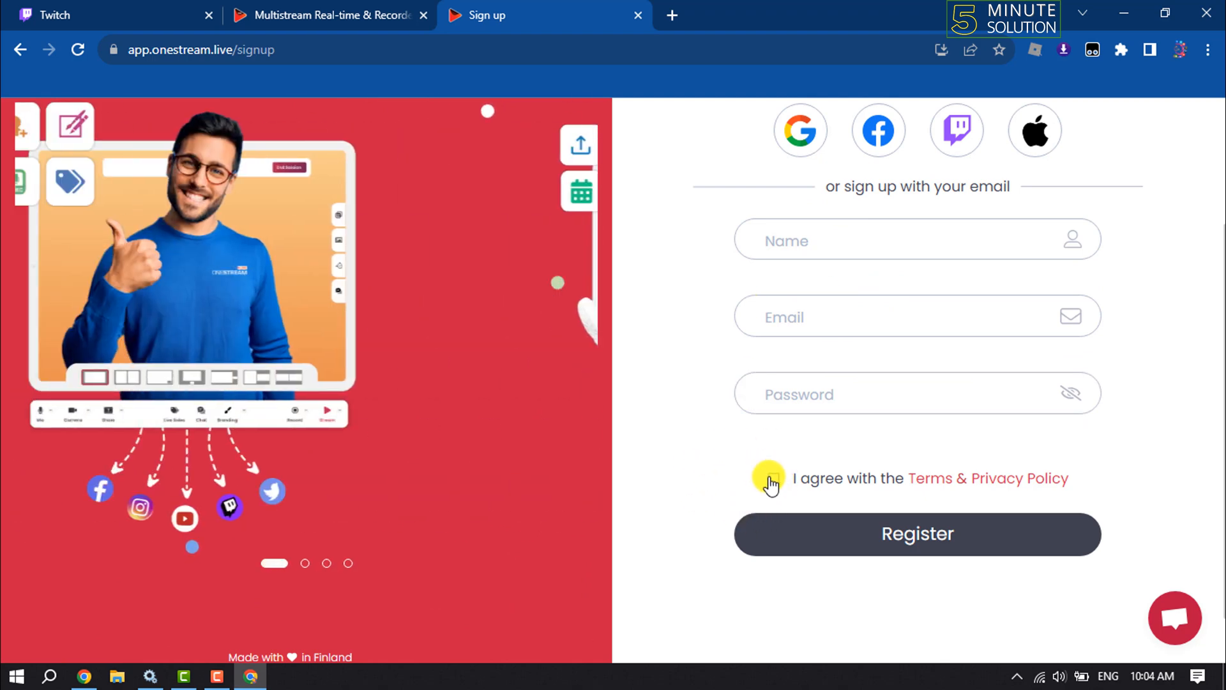
pyautogui.click(772, 478)
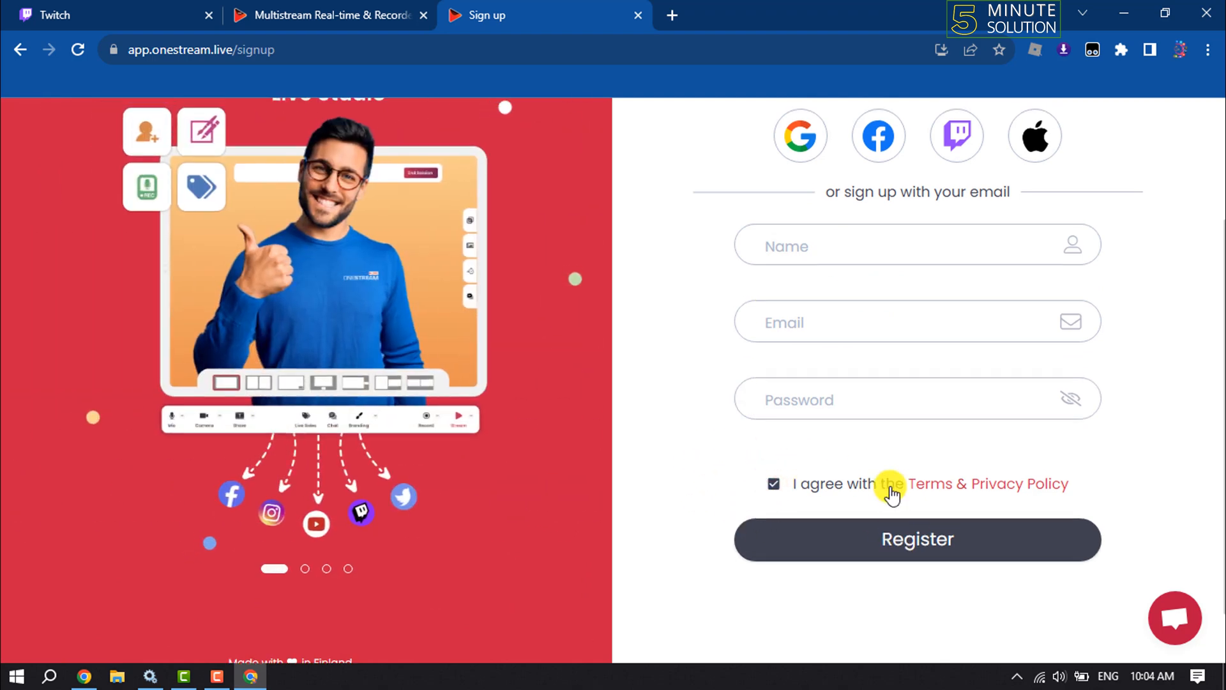
pyautogui.scroll(3)
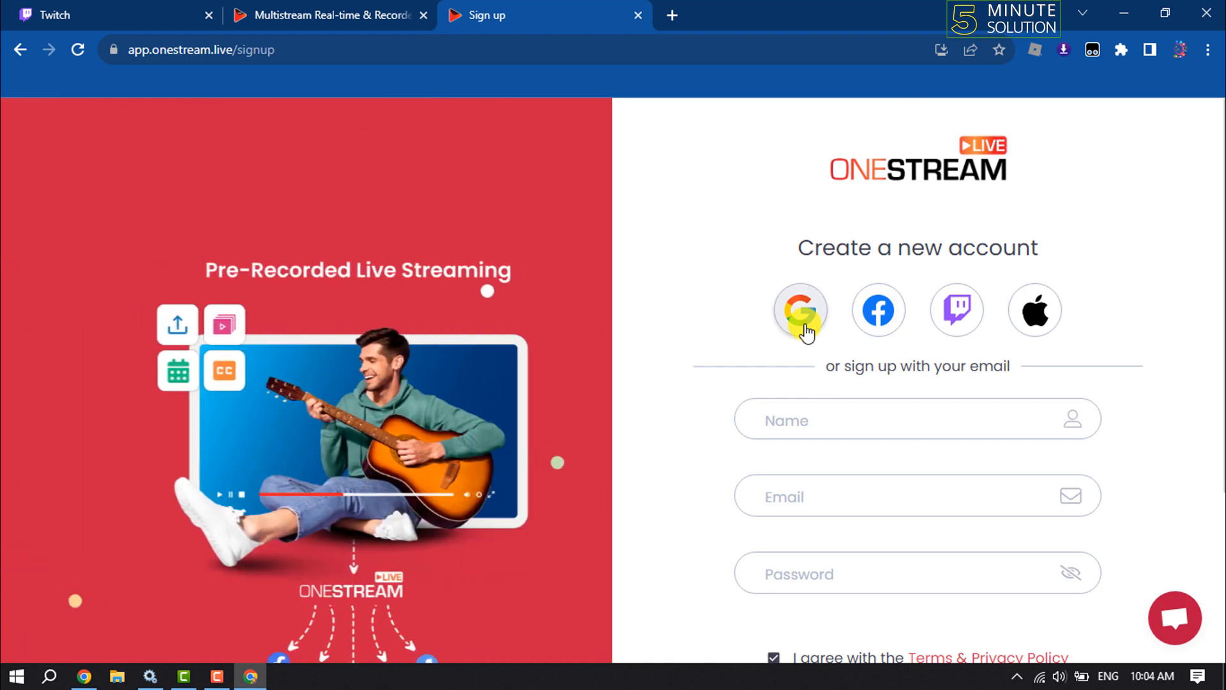
pyautogui.click(800, 309)
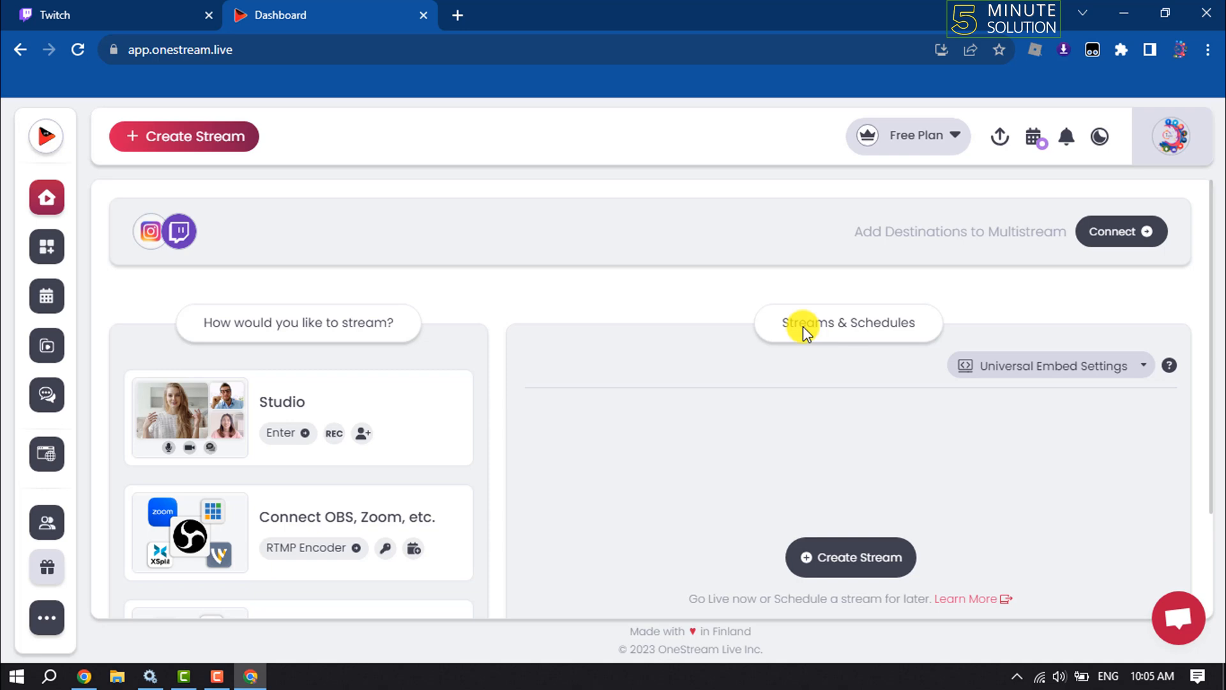
pyautogui.moveTo(475, 207)
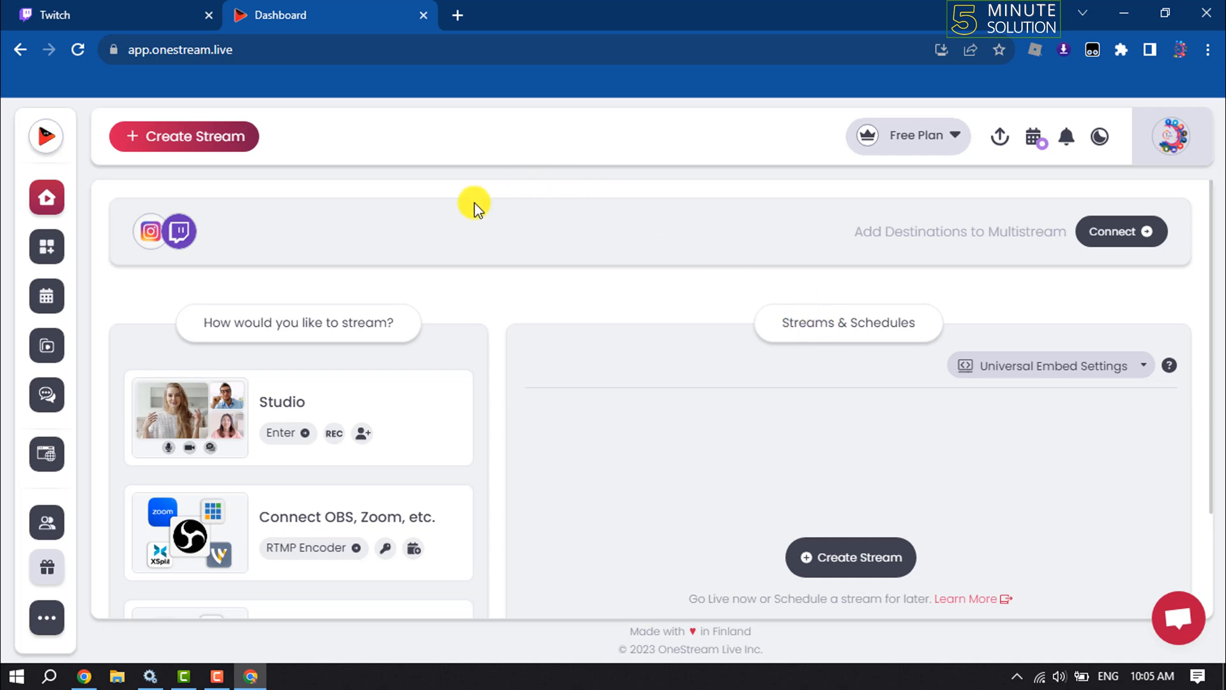
pyautogui.moveTo(207, 136)
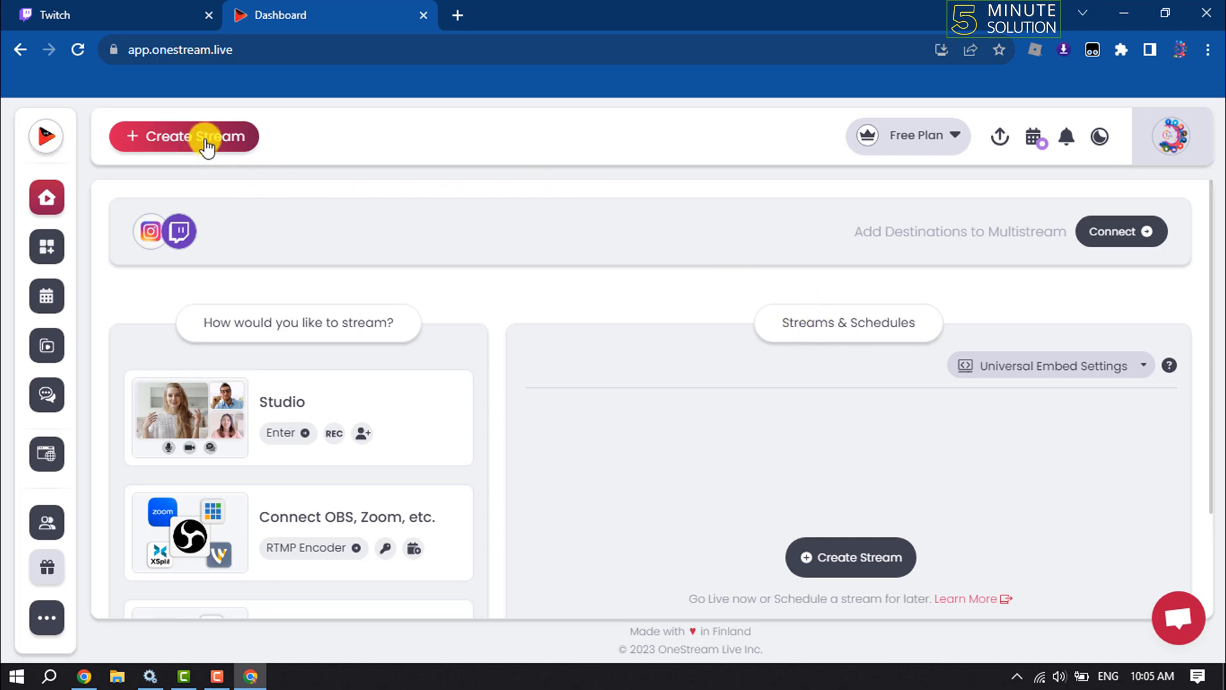
# - Create a new Pre-recorded Stream and choose My Device as the upload source
pyautogui.click(184, 136)
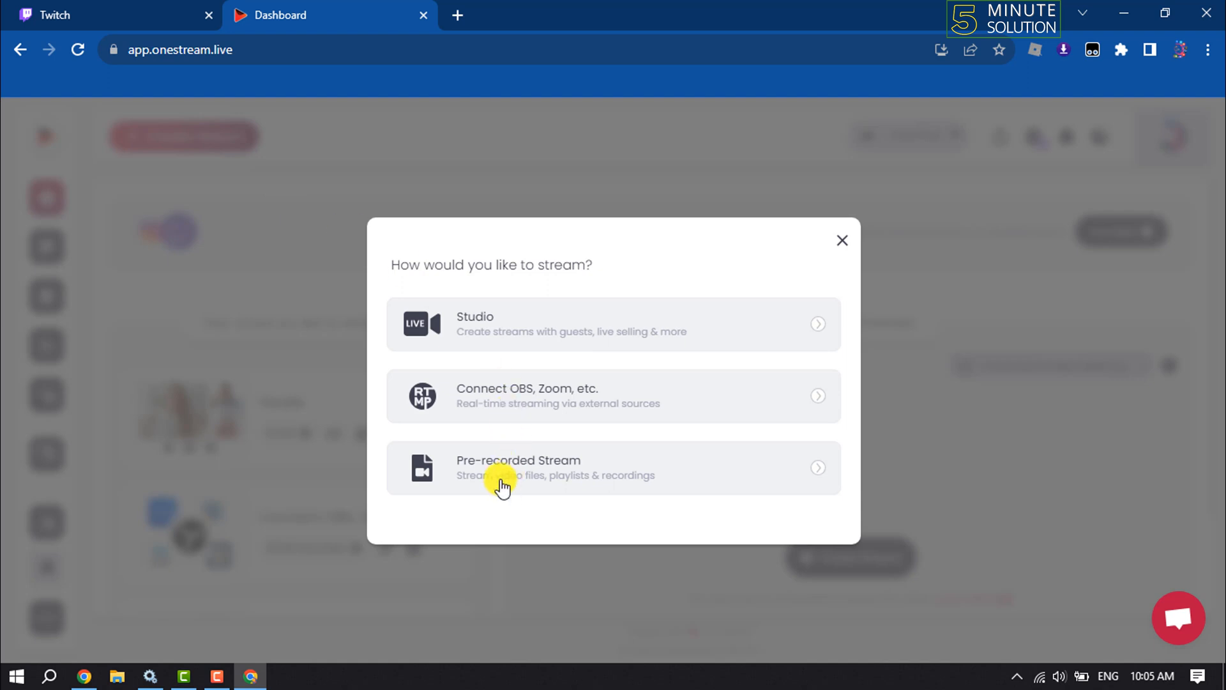
pyautogui.moveTo(515, 477)
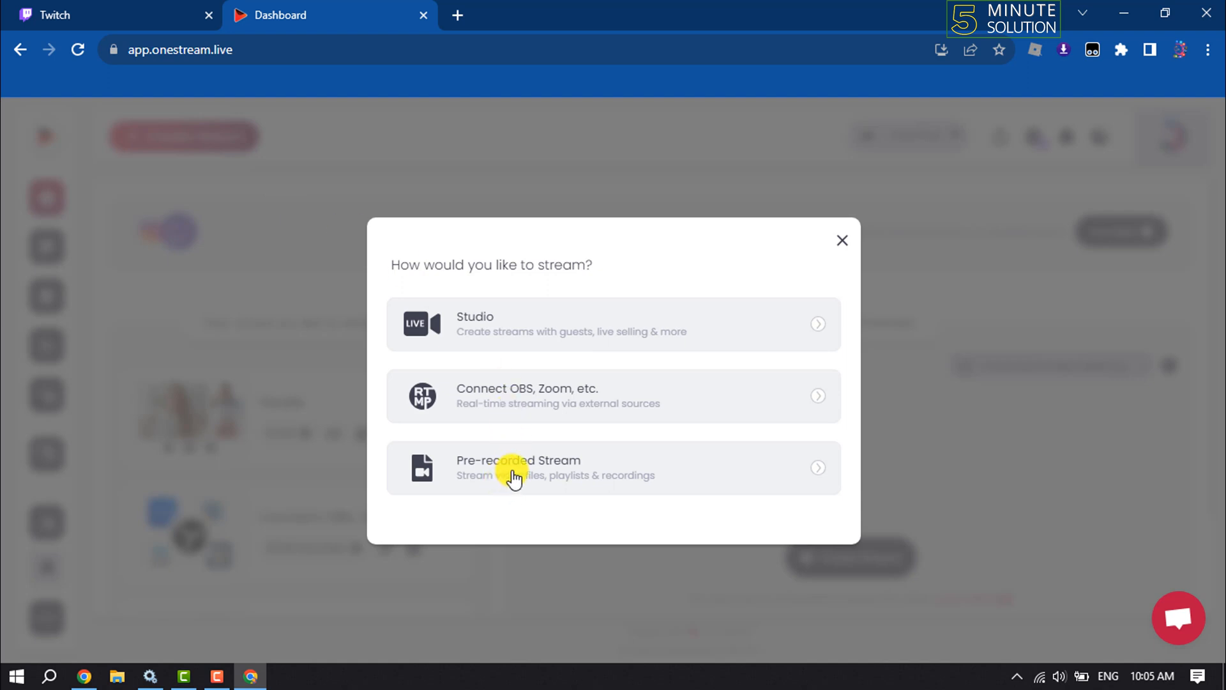
pyautogui.click(516, 468)
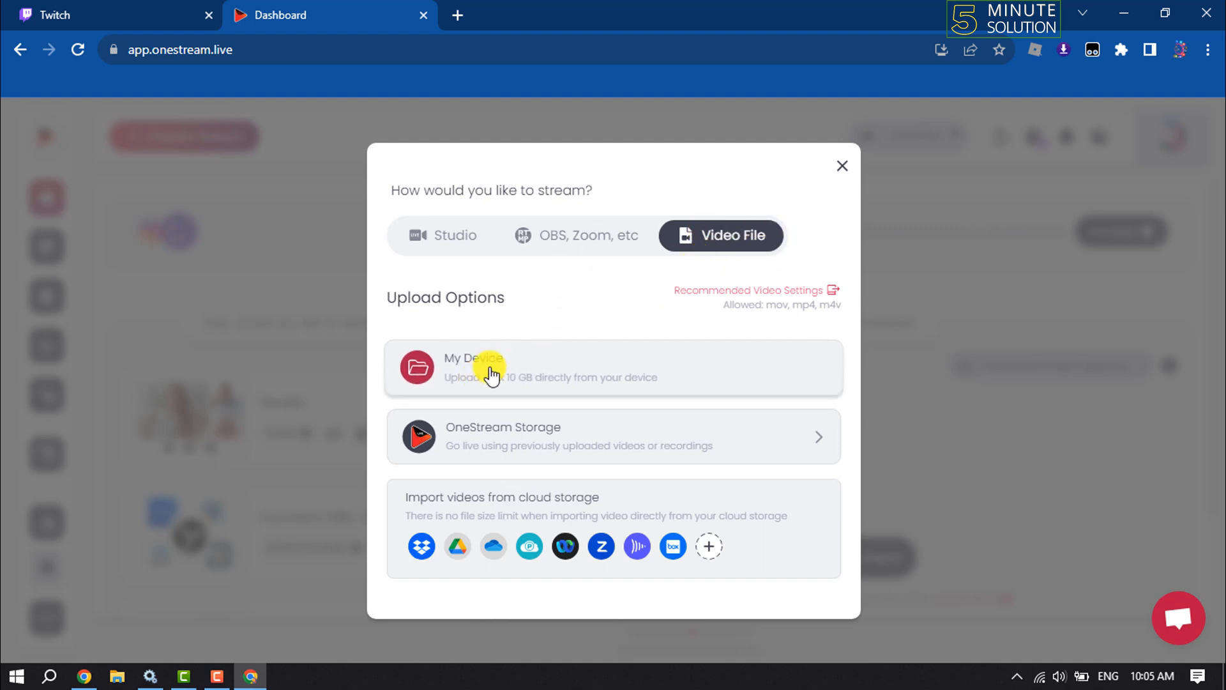
pyautogui.click(473, 368)
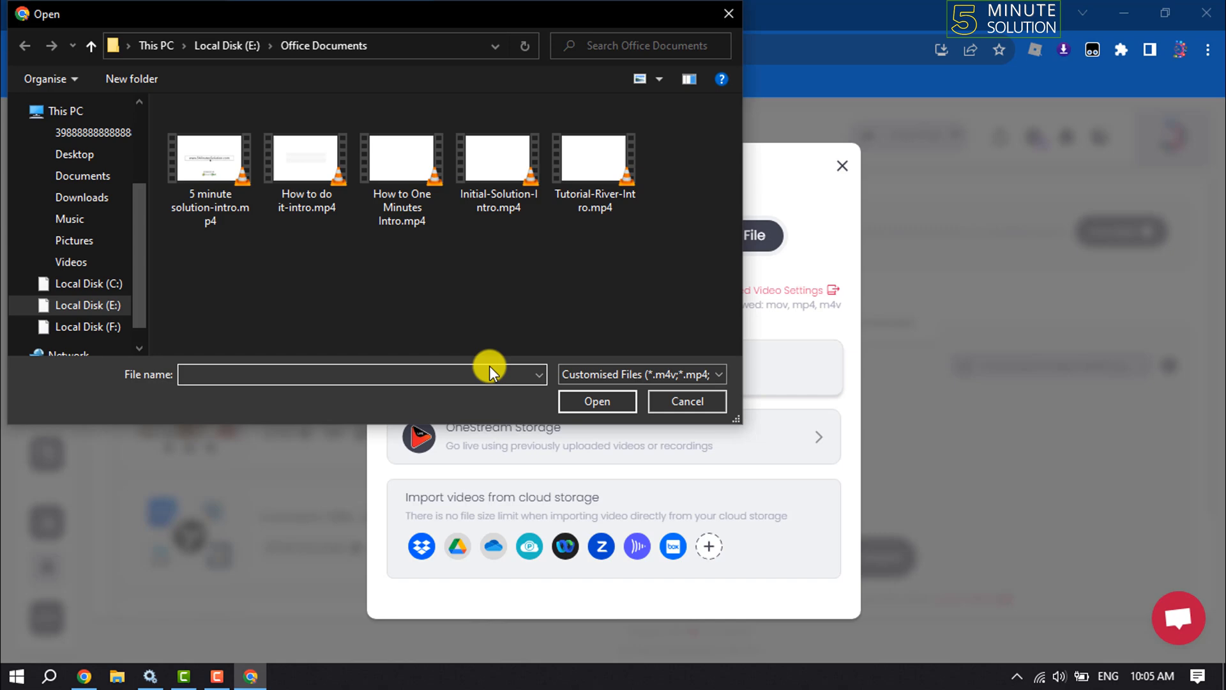
# - Upload '5 minute solution-intro.mp4' to storage and select the top stored video for the stream
pyautogui.click(210, 168)
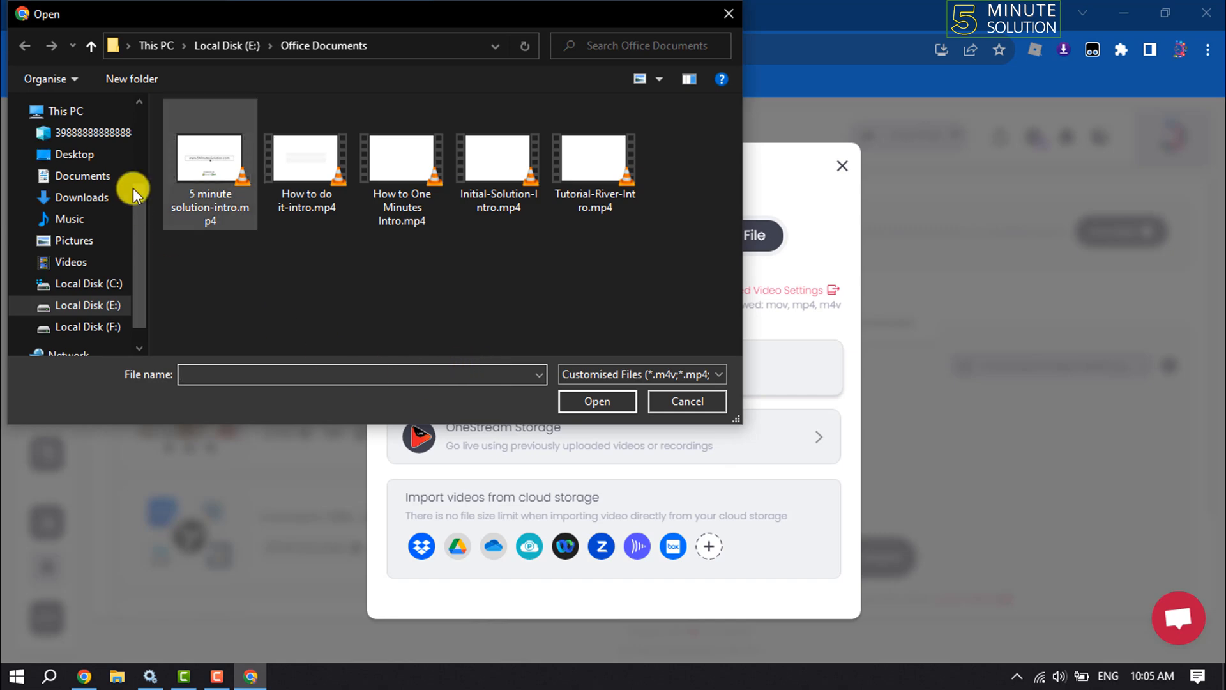
pyautogui.click(596, 401)
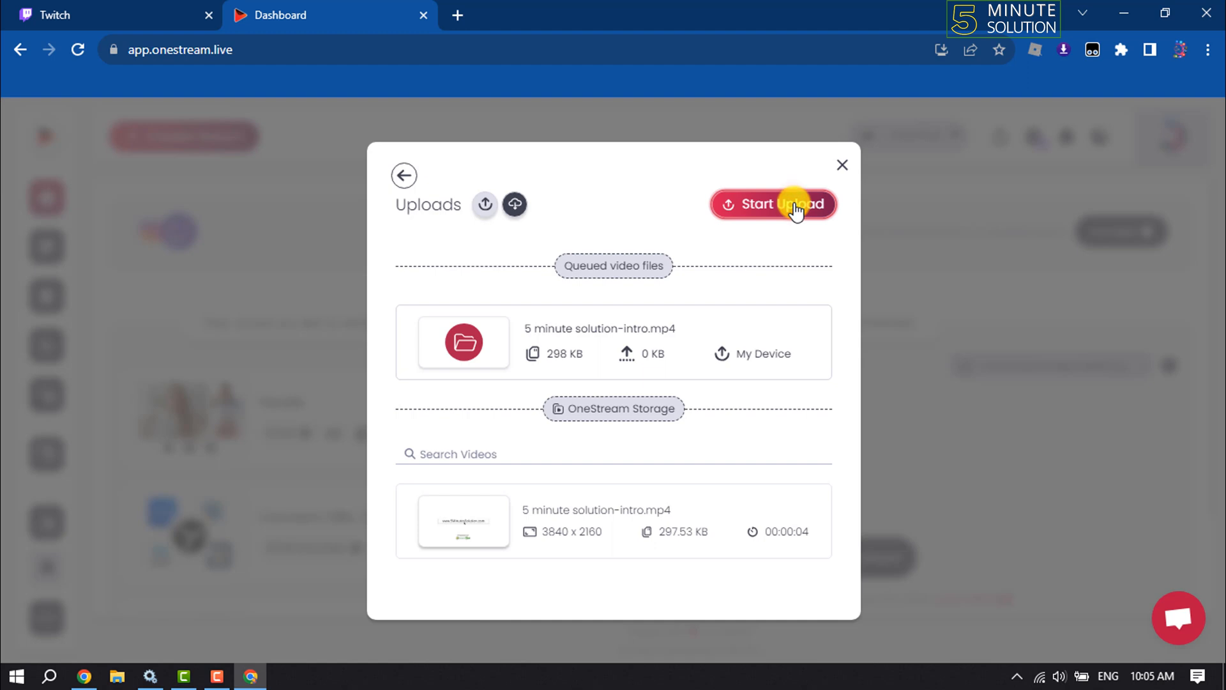
pyautogui.click(772, 204)
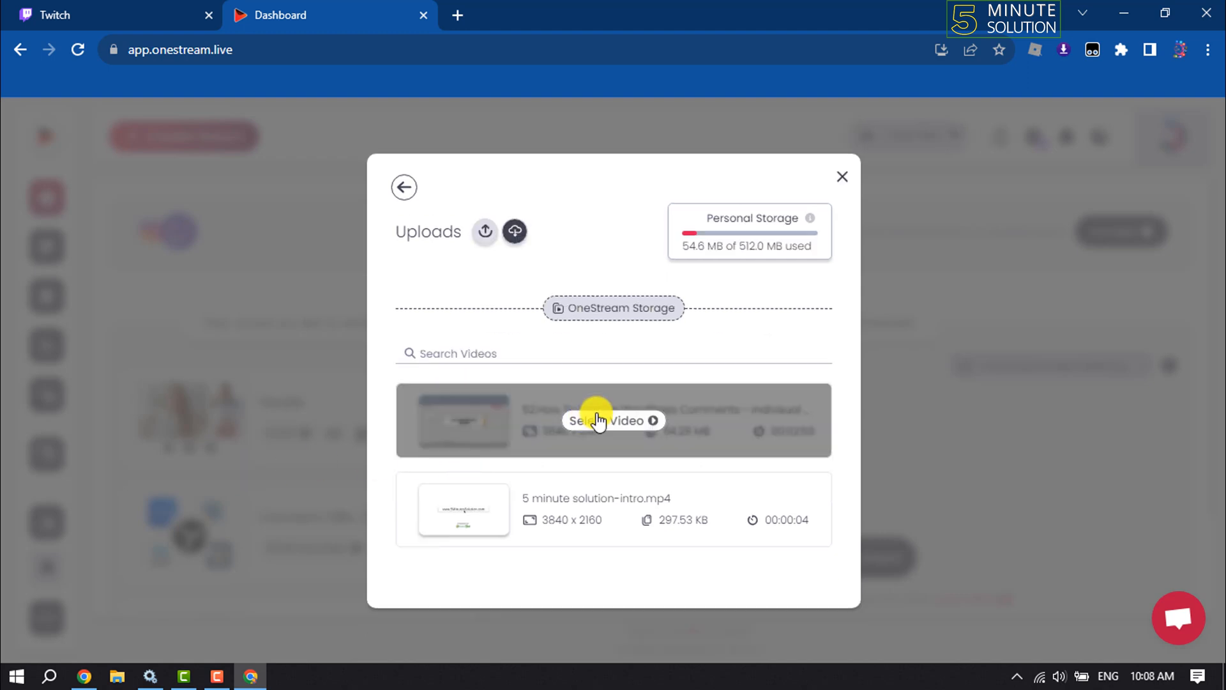
pyautogui.click(613, 420)
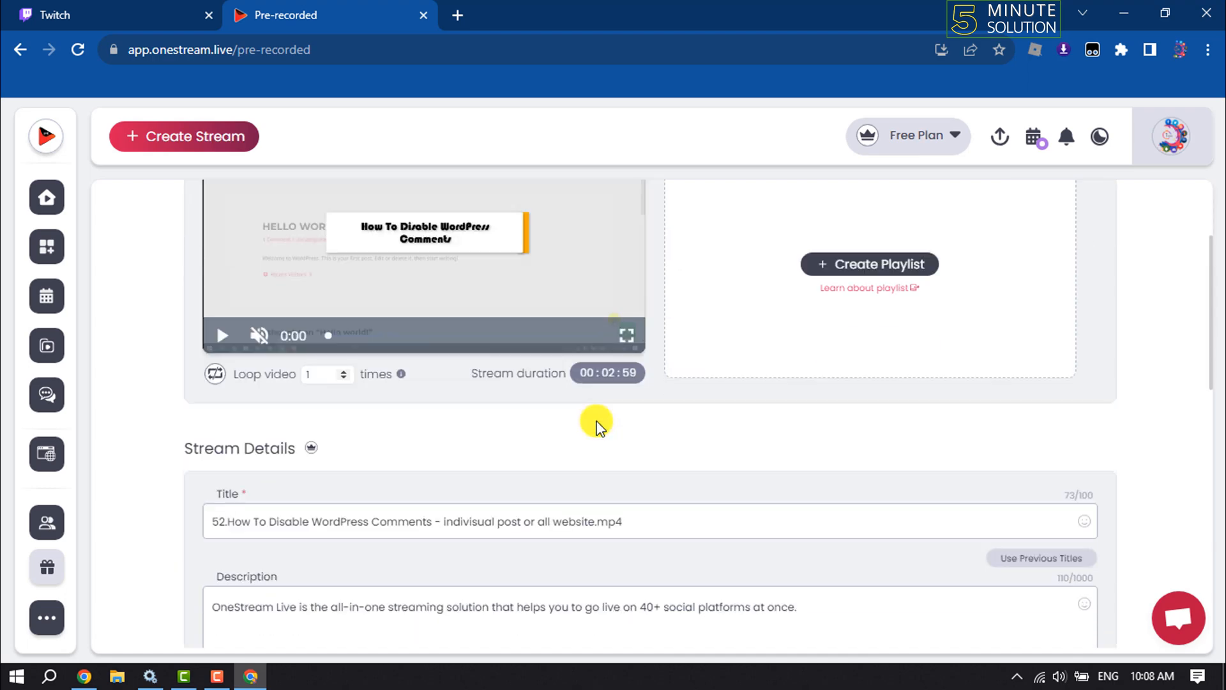
pyautogui.scroll(3)
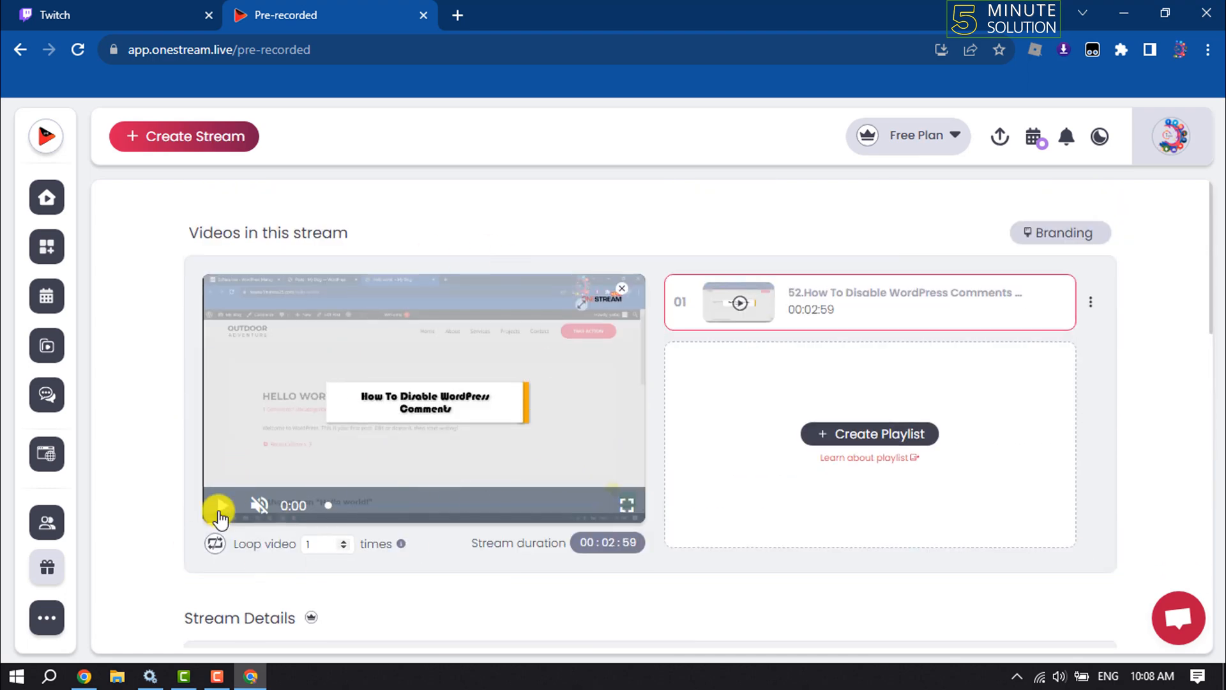
pyautogui.scroll(-3)
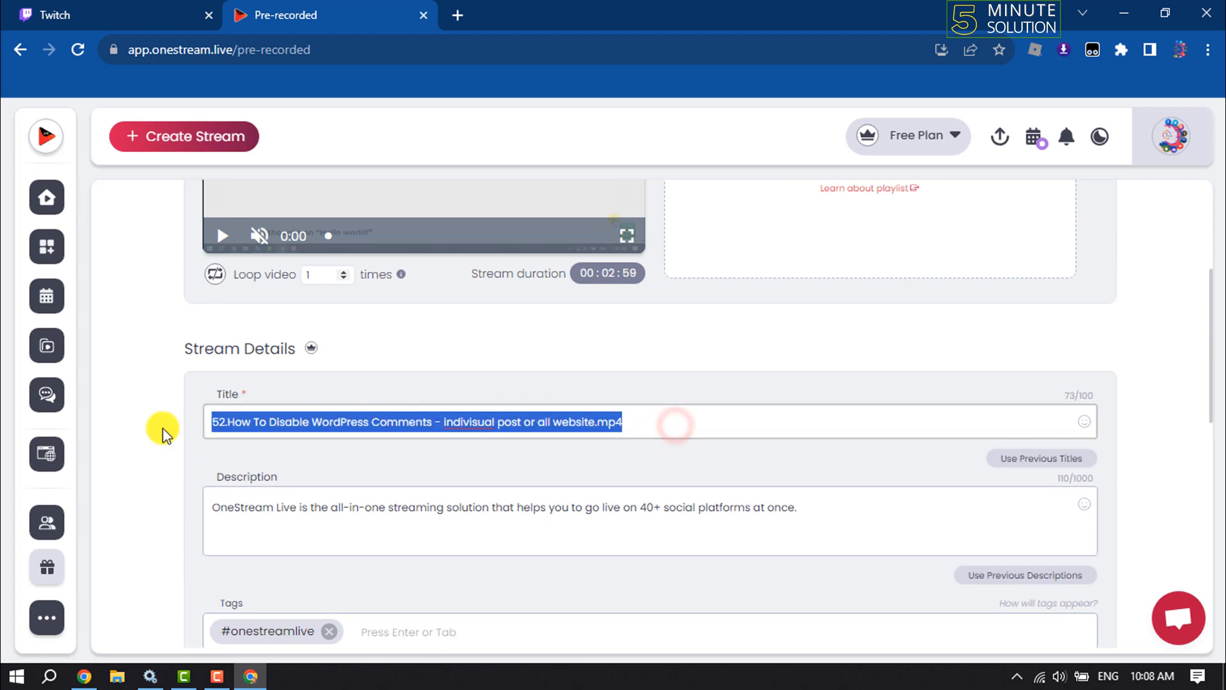
pyautogui.scroll(-3)
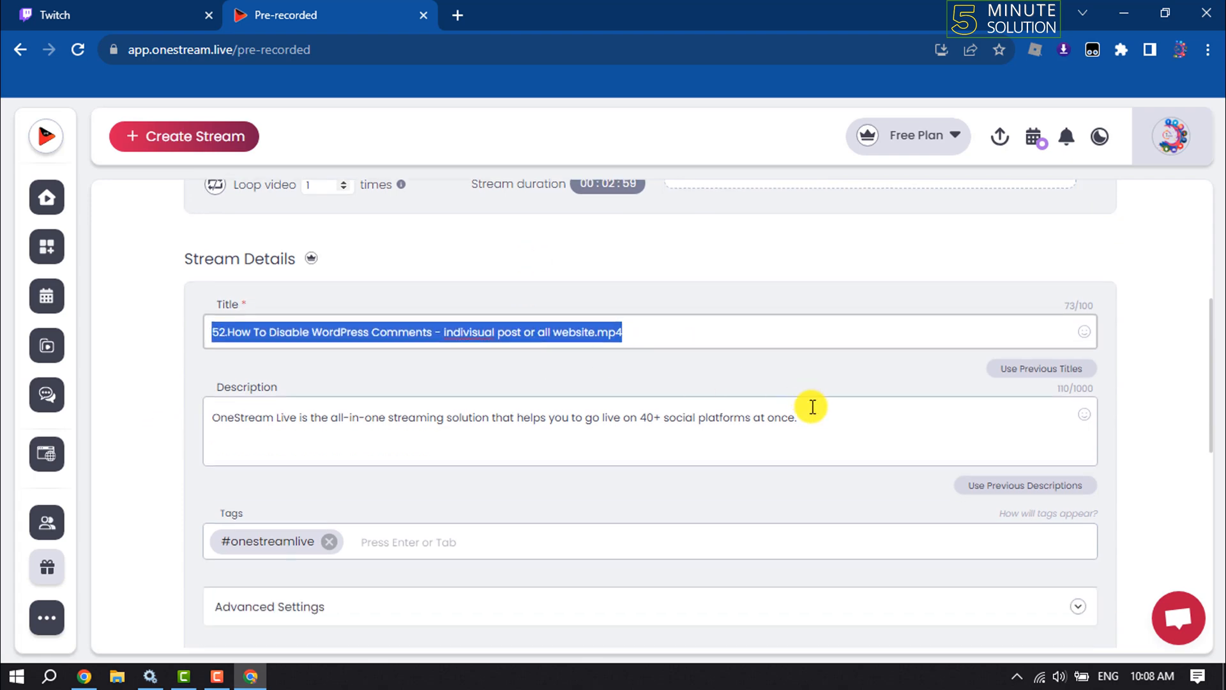
pyautogui.tripleClick(500, 417)
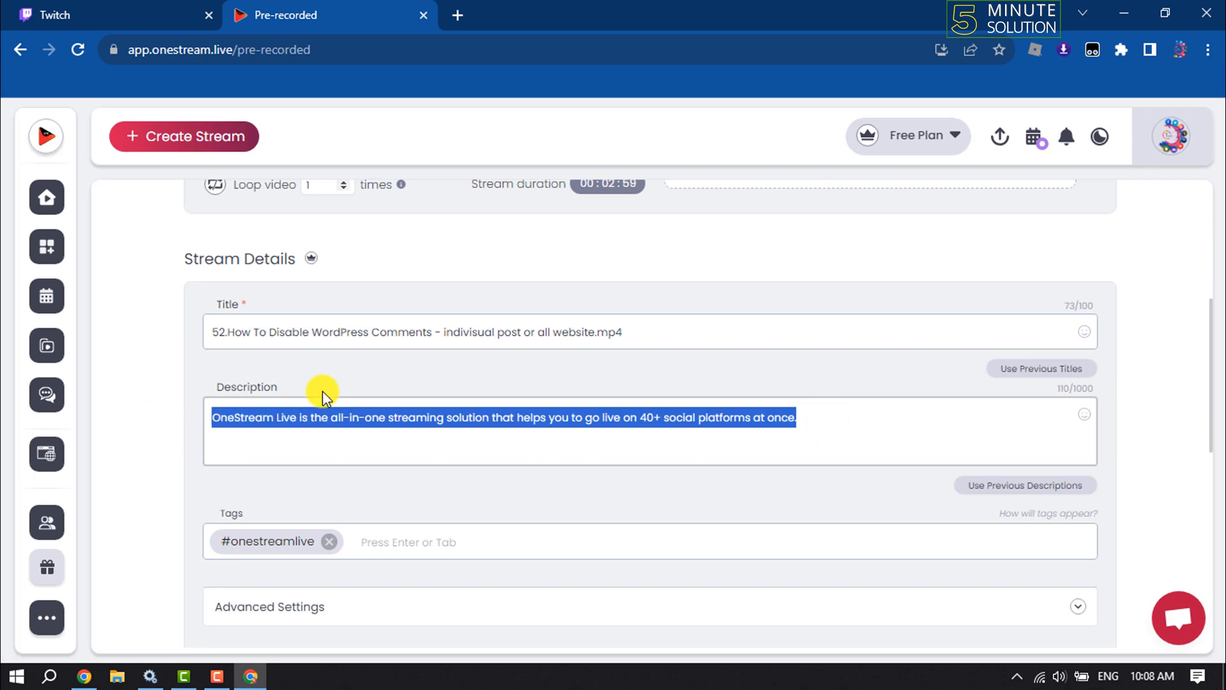
pyautogui.scroll(-3)
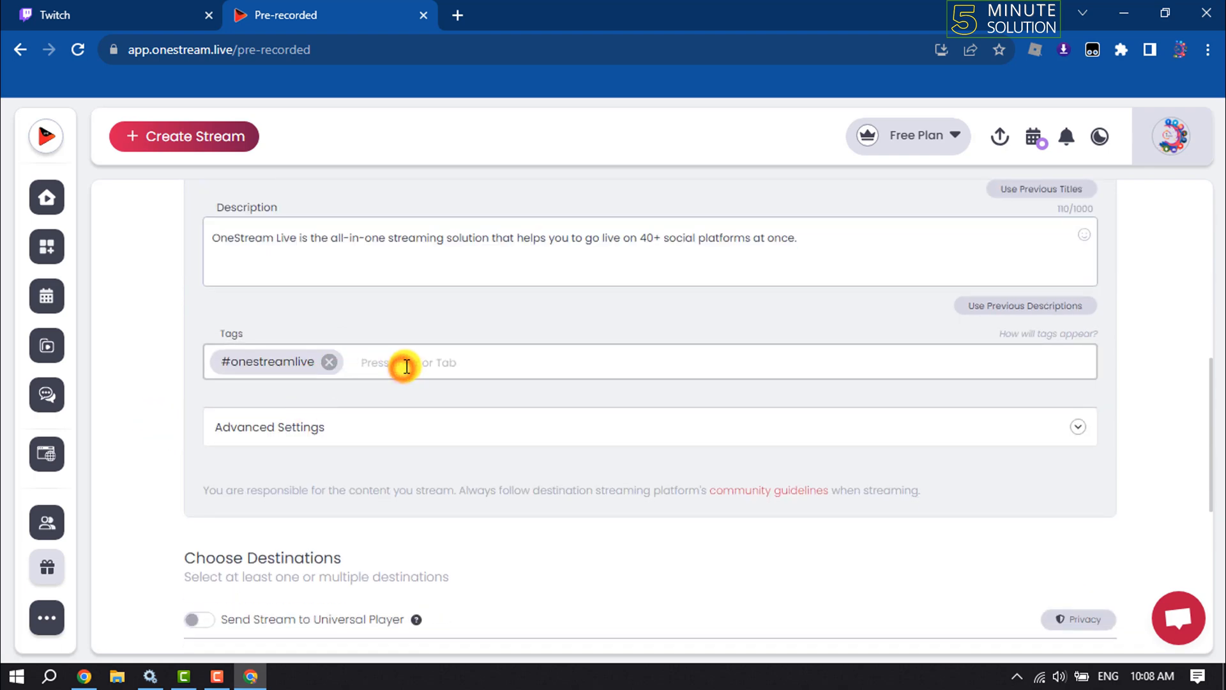
pyautogui.scroll(-3)
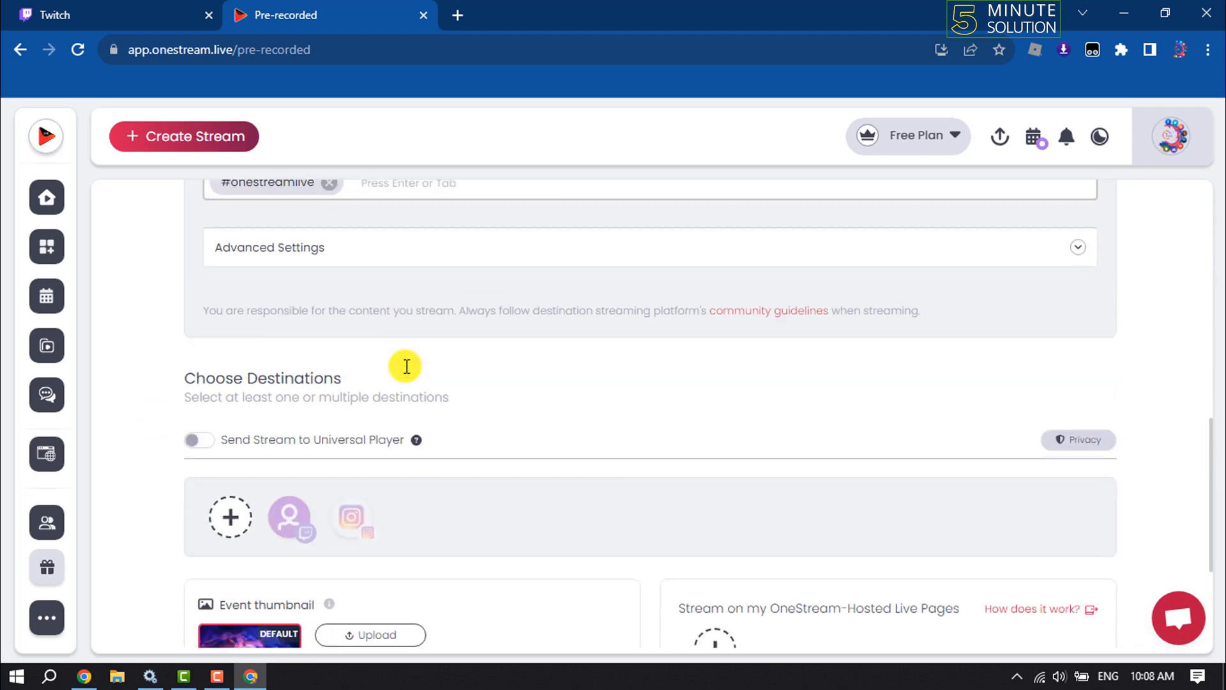
pyautogui.scroll(-3)
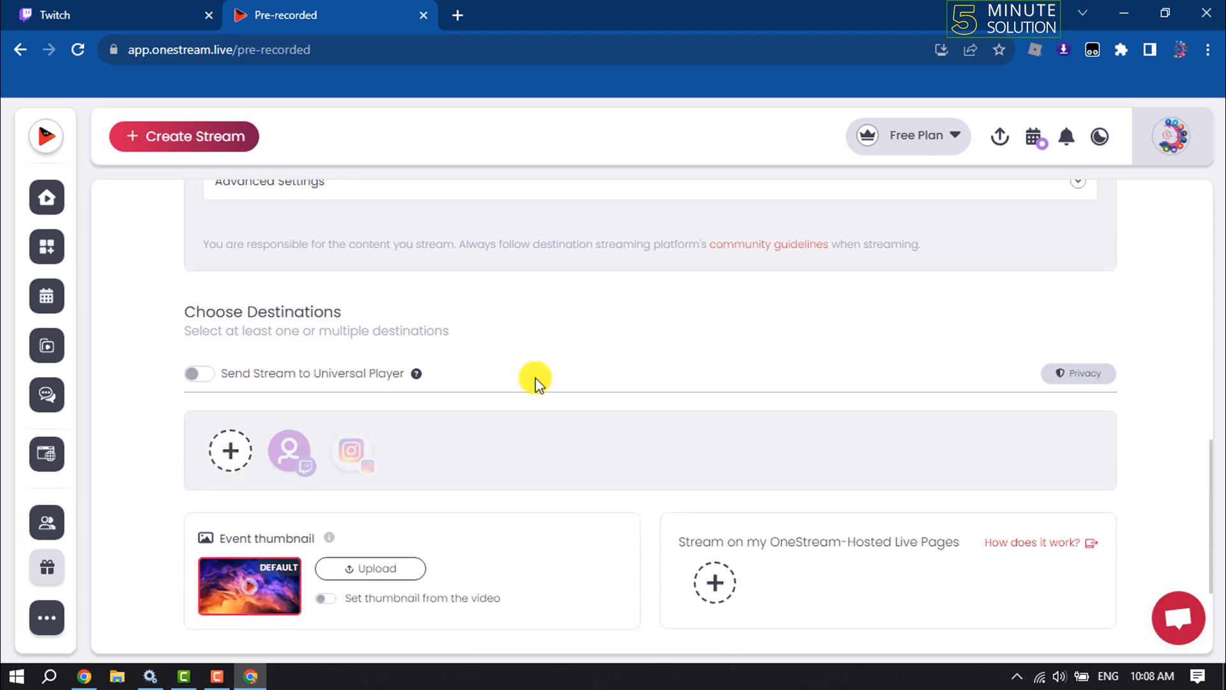
pyautogui.scroll(-3)
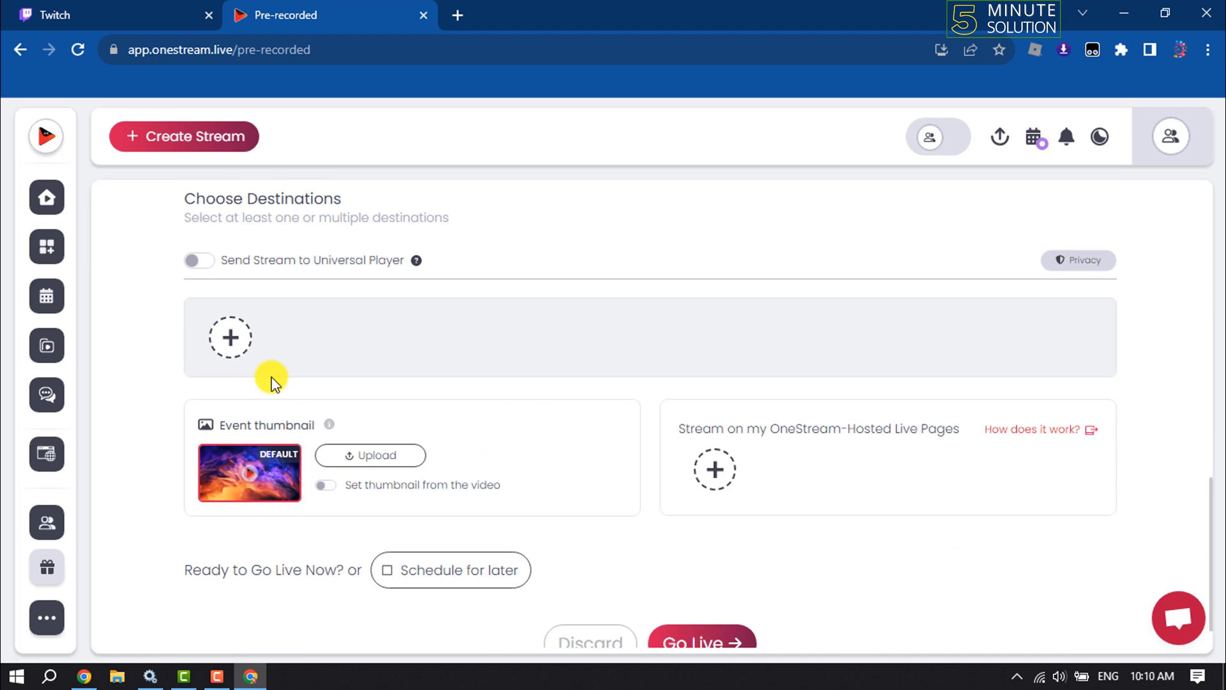
pyautogui.moveTo(231, 337)
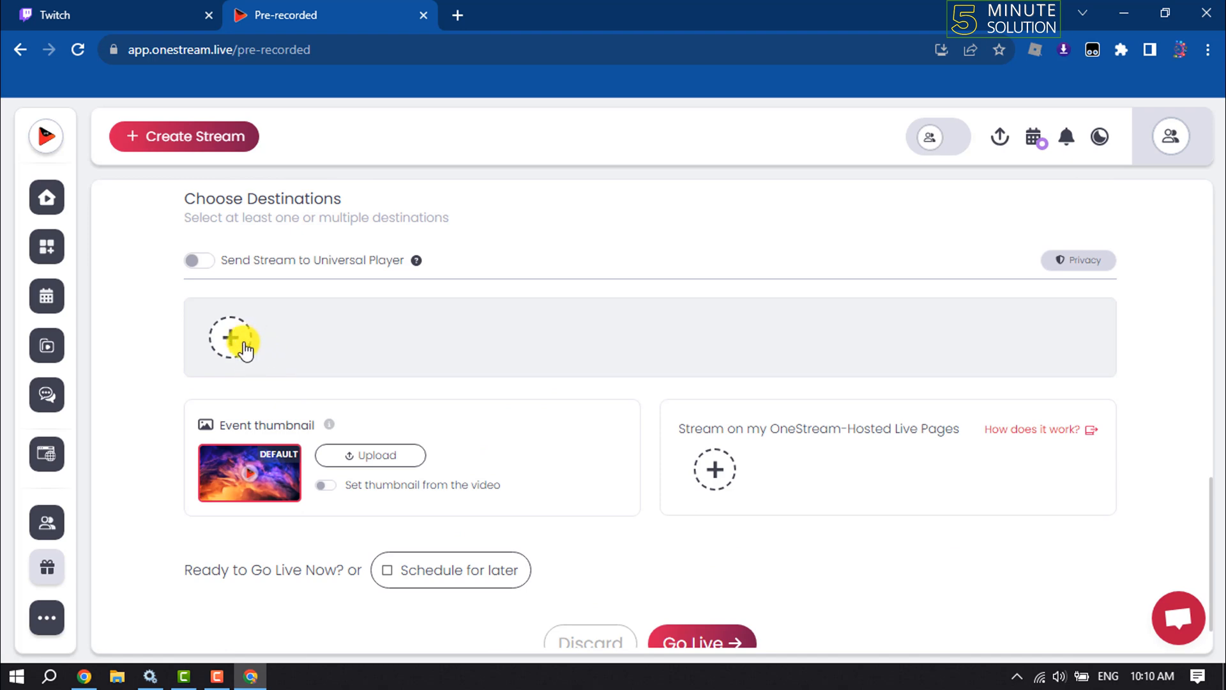
pyautogui.moveTo(239, 337)
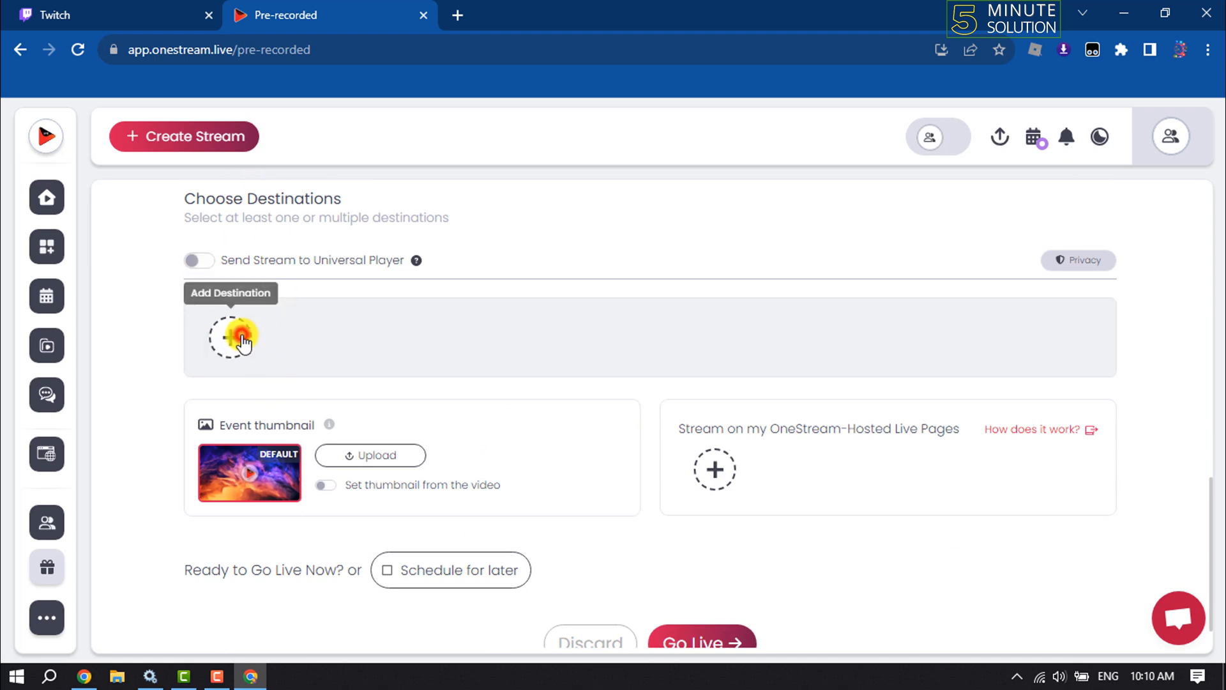
# - Connect Twitch as the stream's destination and return to the pre-recorded setup page
pyautogui.click(233, 337)
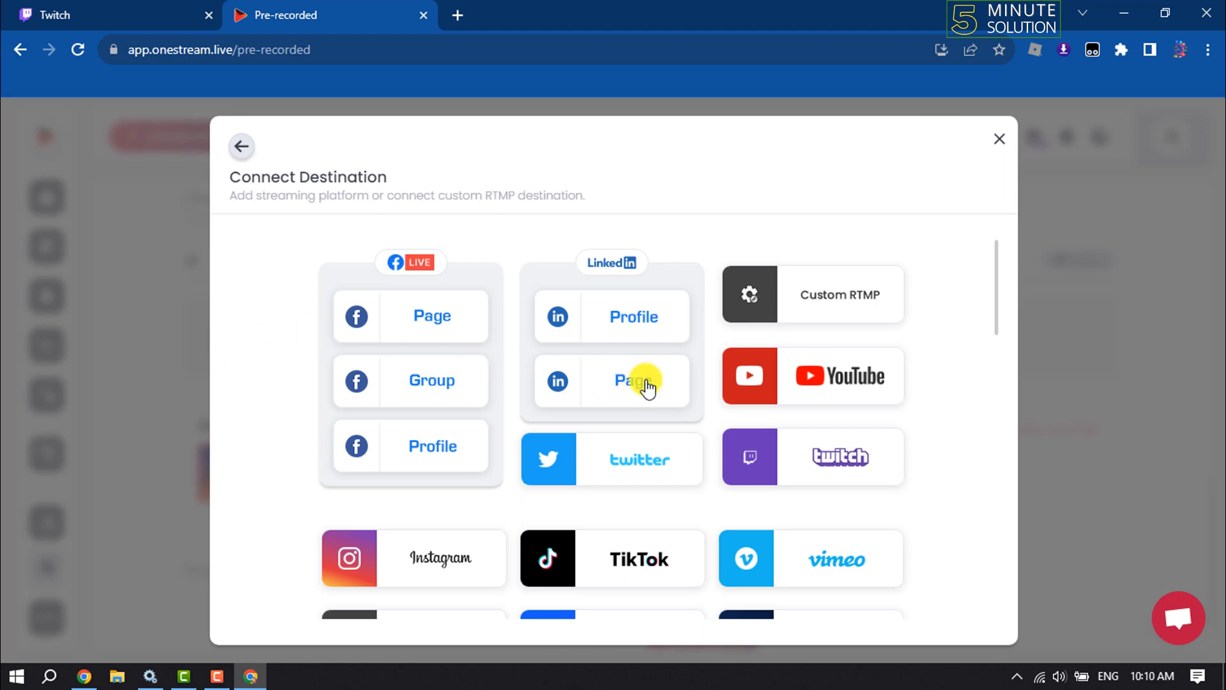
pyautogui.scroll(-3)
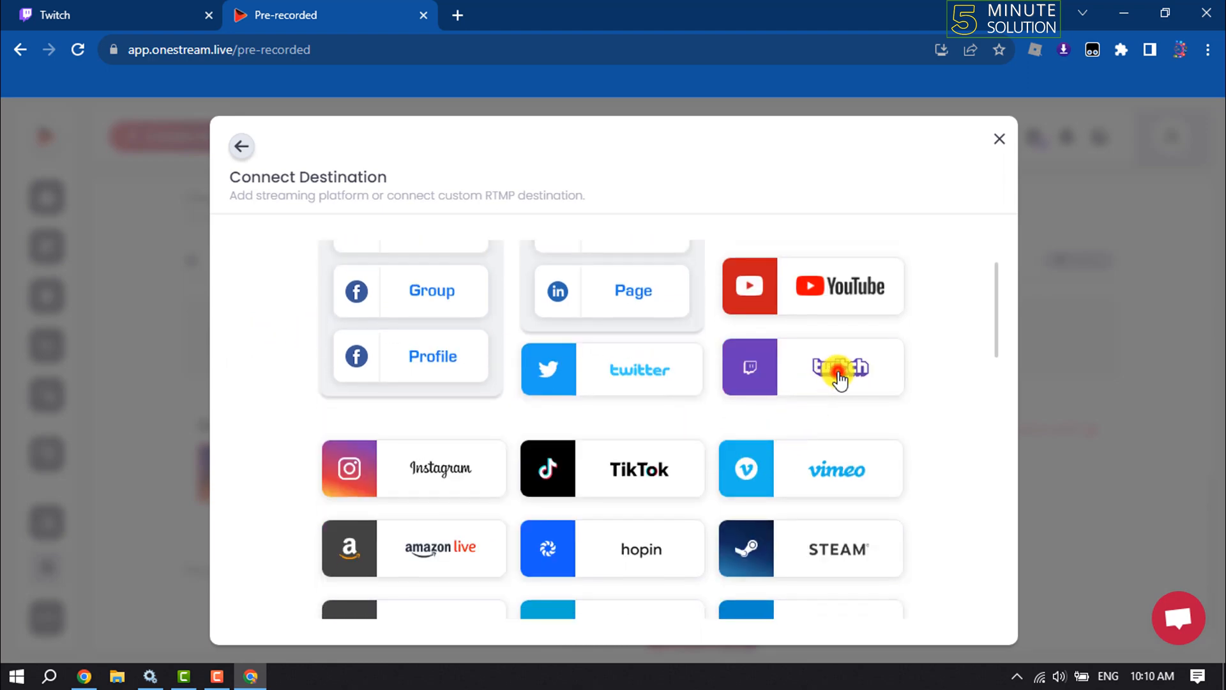
pyautogui.click(838, 368)
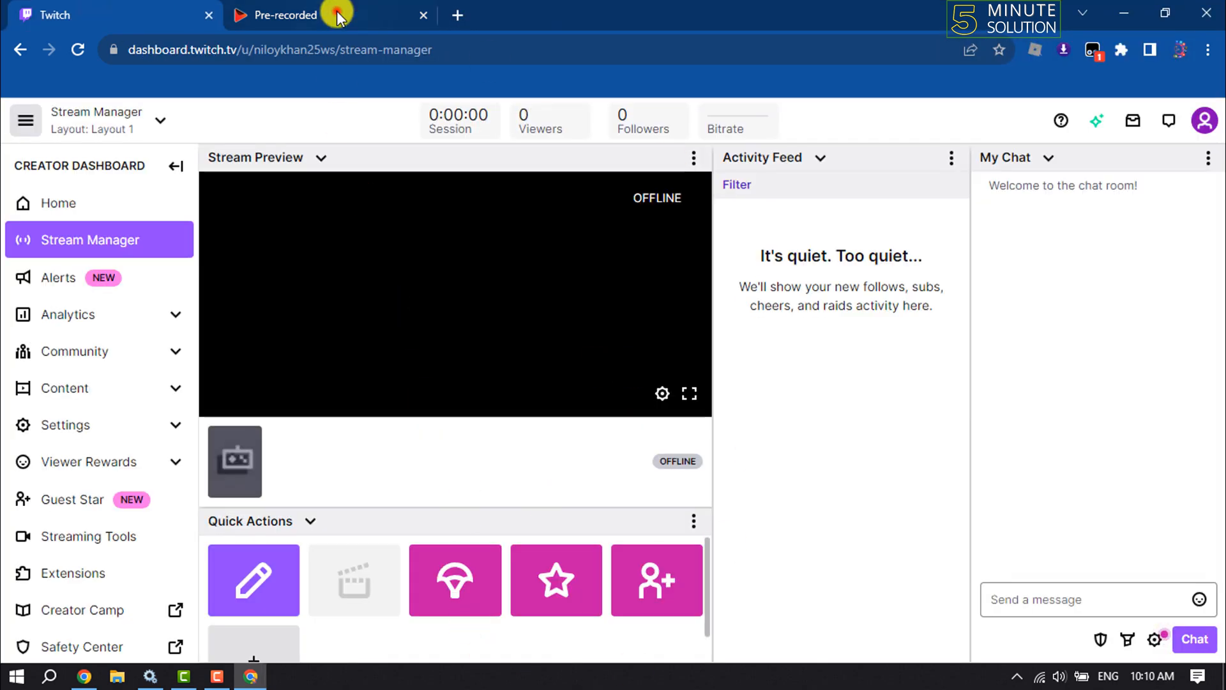
pyautogui.click(285, 15)
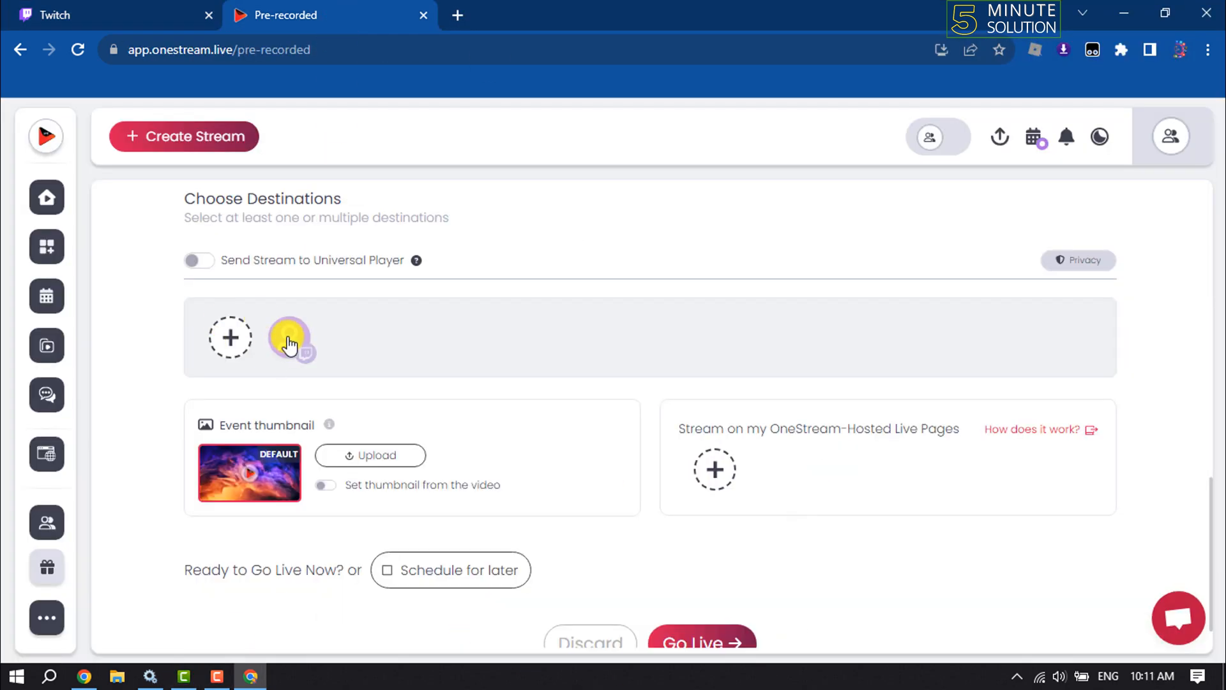
pyautogui.moveTo(290, 338)
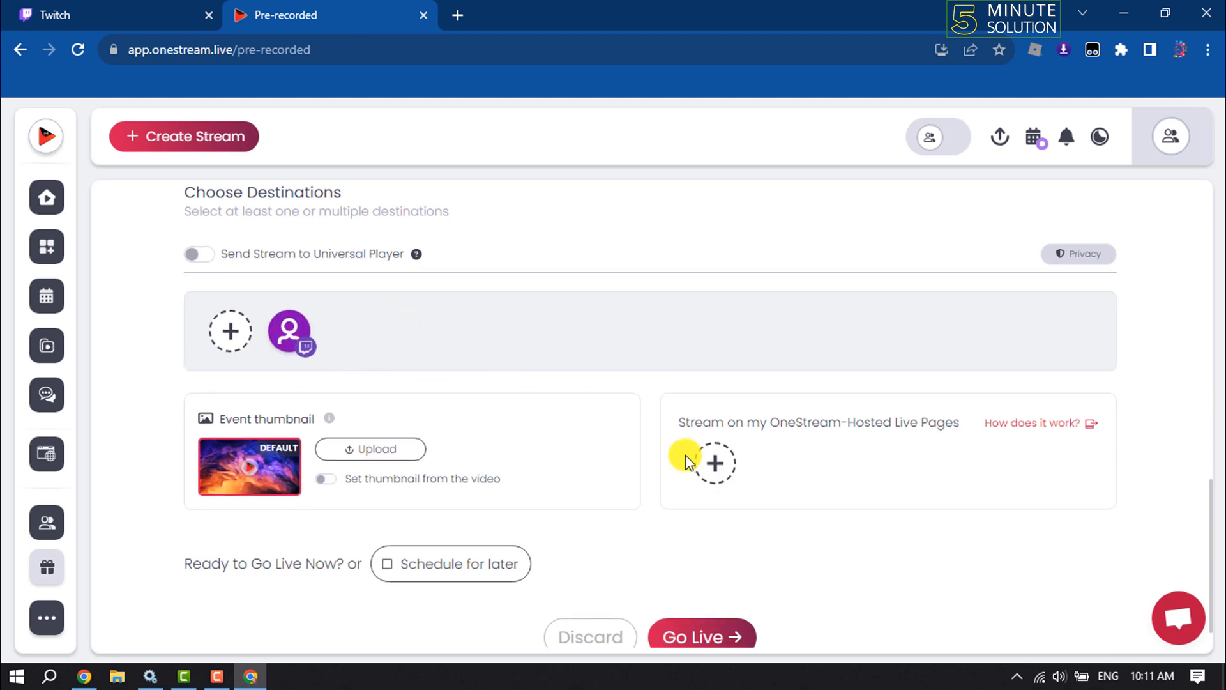
# - Go Live with the pre-recorded stream to Twitch and confirm in the Ready to go live dialog
pyautogui.scroll(-3)
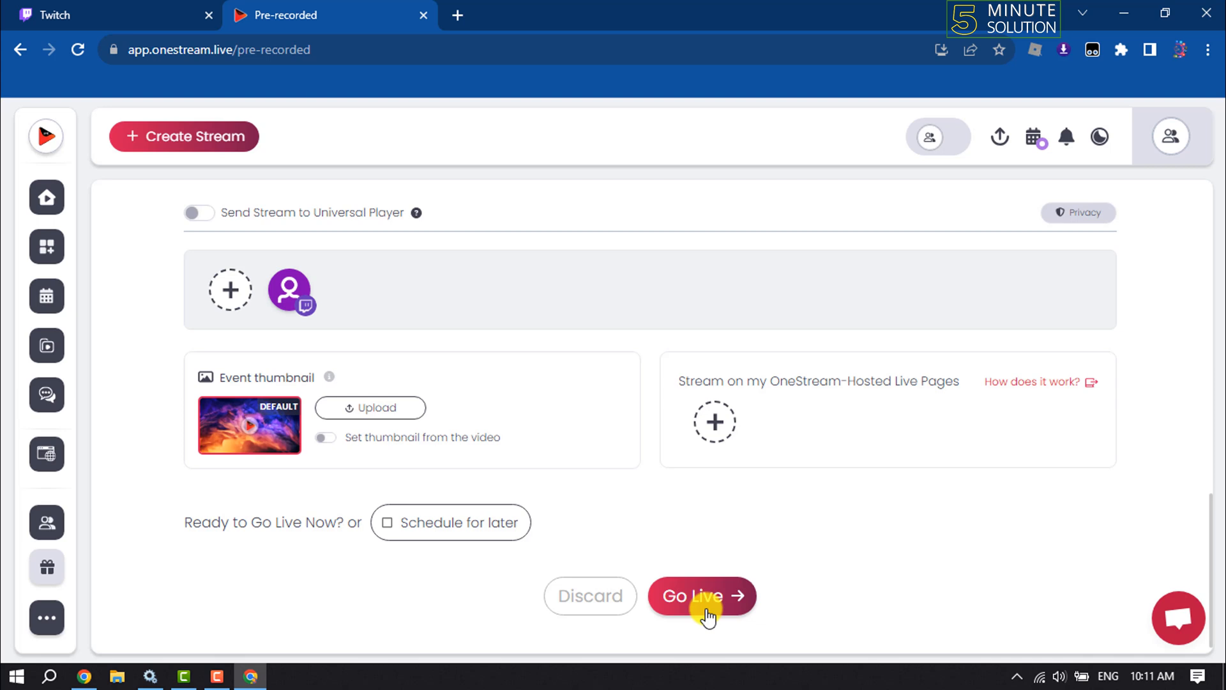
pyautogui.moveTo(386, 602)
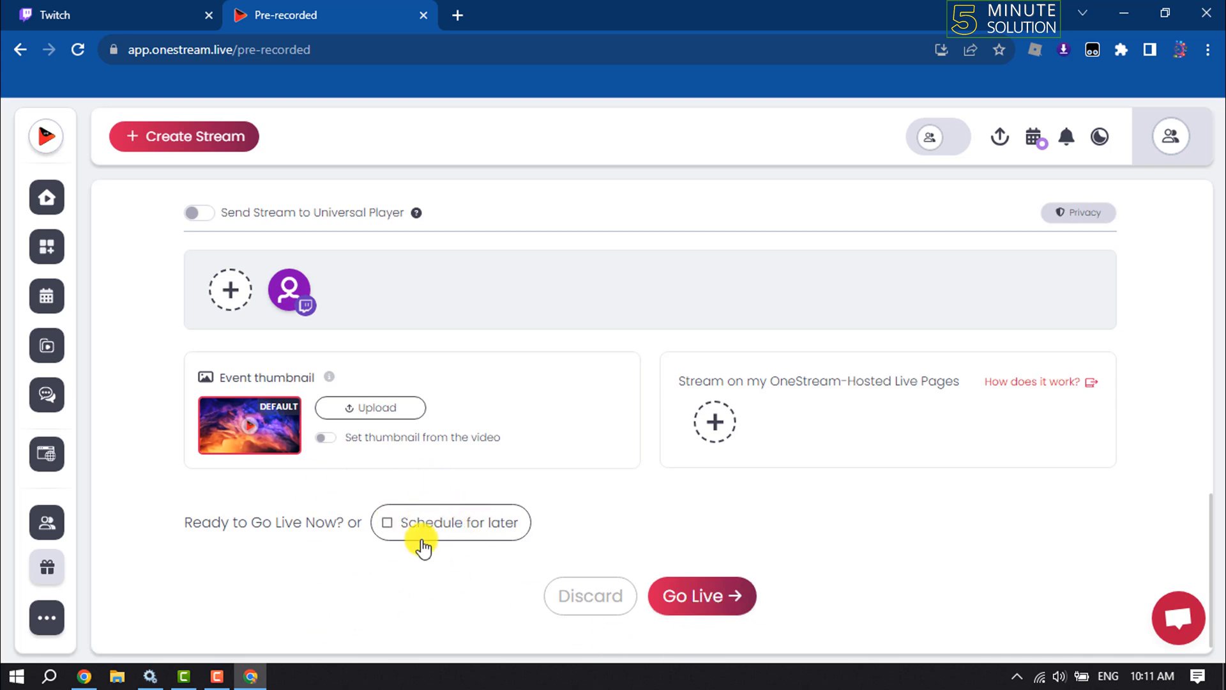
pyautogui.moveTo(779, 558)
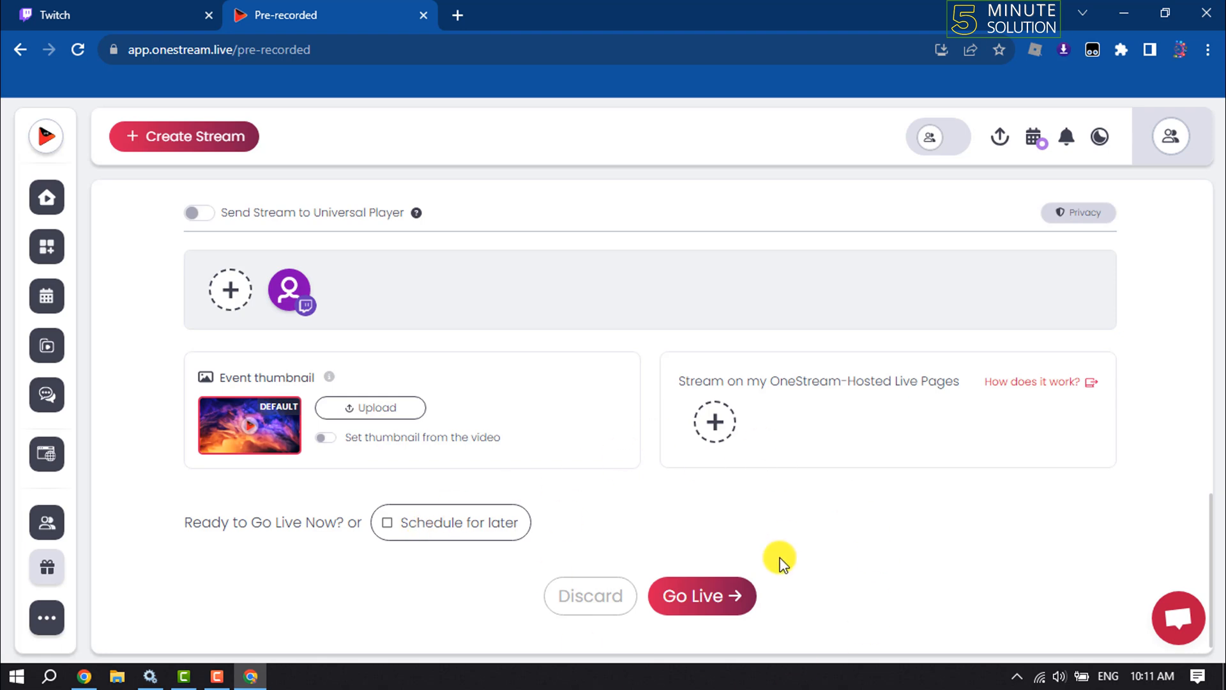
pyautogui.moveTo(764, 579)
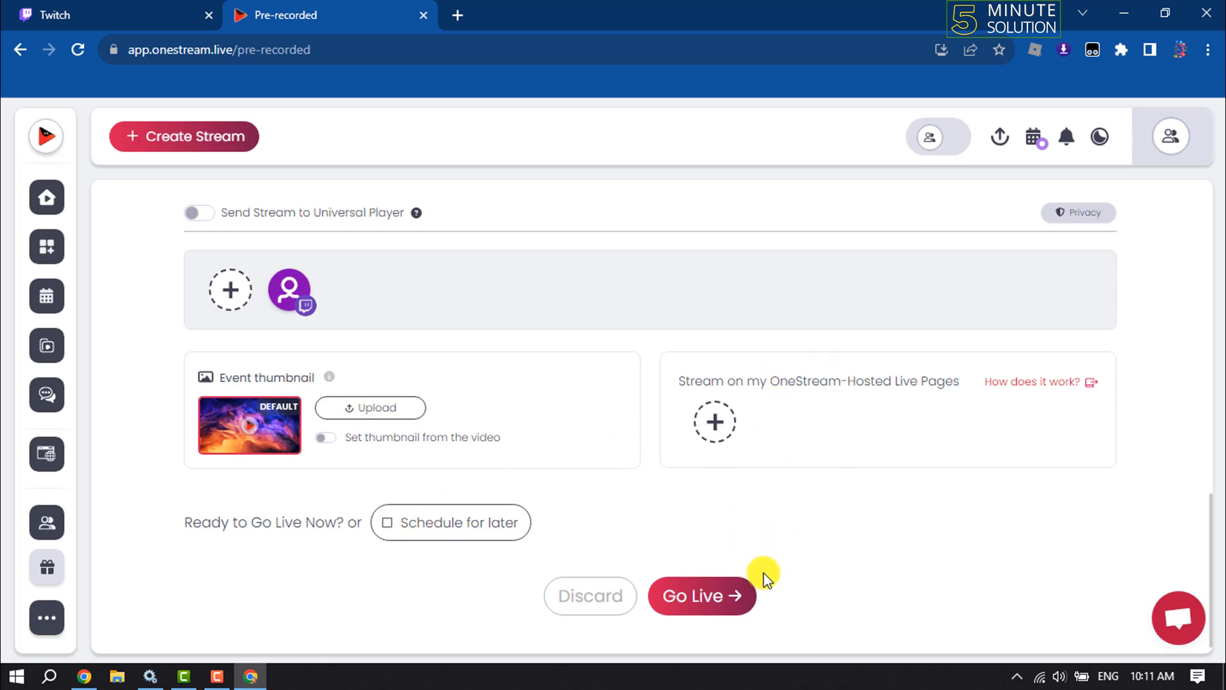
pyautogui.click(701, 595)
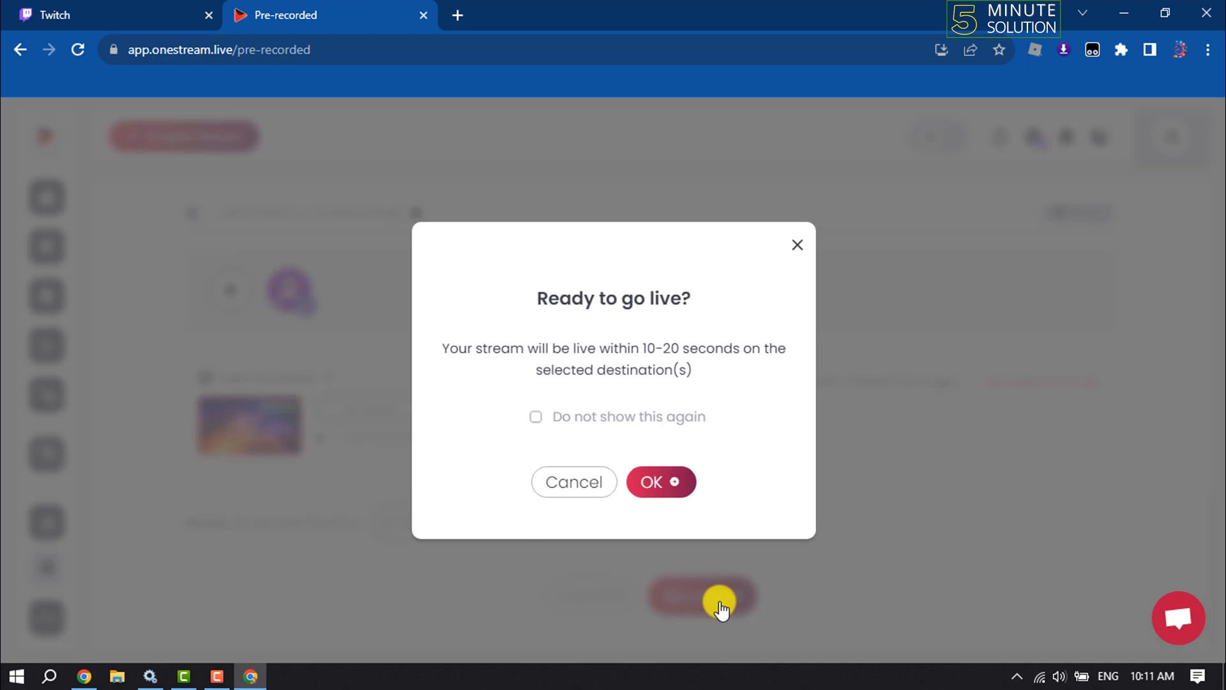
pyautogui.click(660, 481)
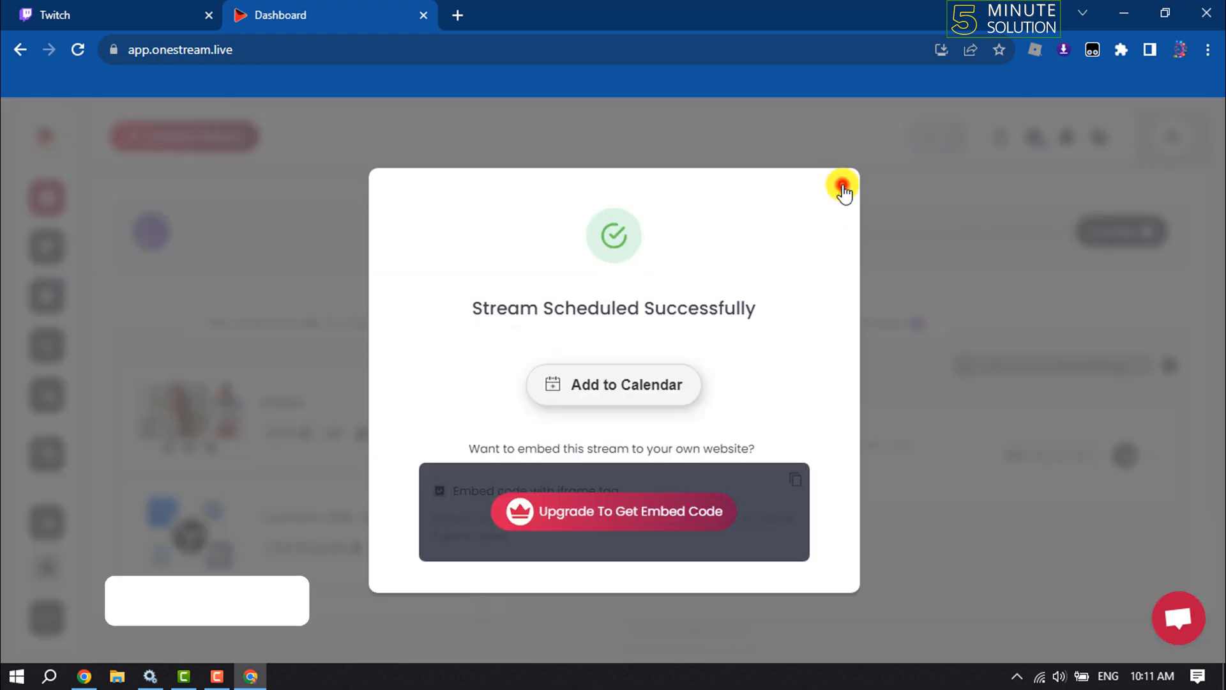
# - Dismiss the Stream Scheduled Successfully dialog and view the dashboard listing the Twitch stream as Queued/Preparing
pyautogui.click(844, 191)
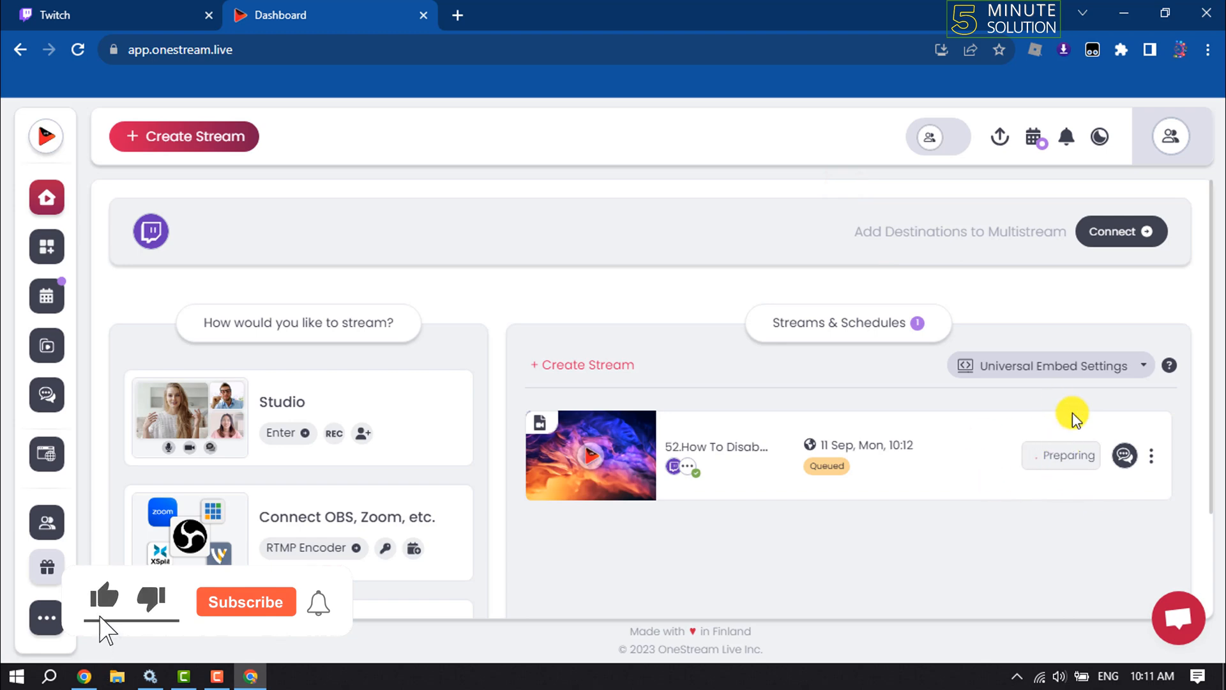
pyautogui.click(245, 601)
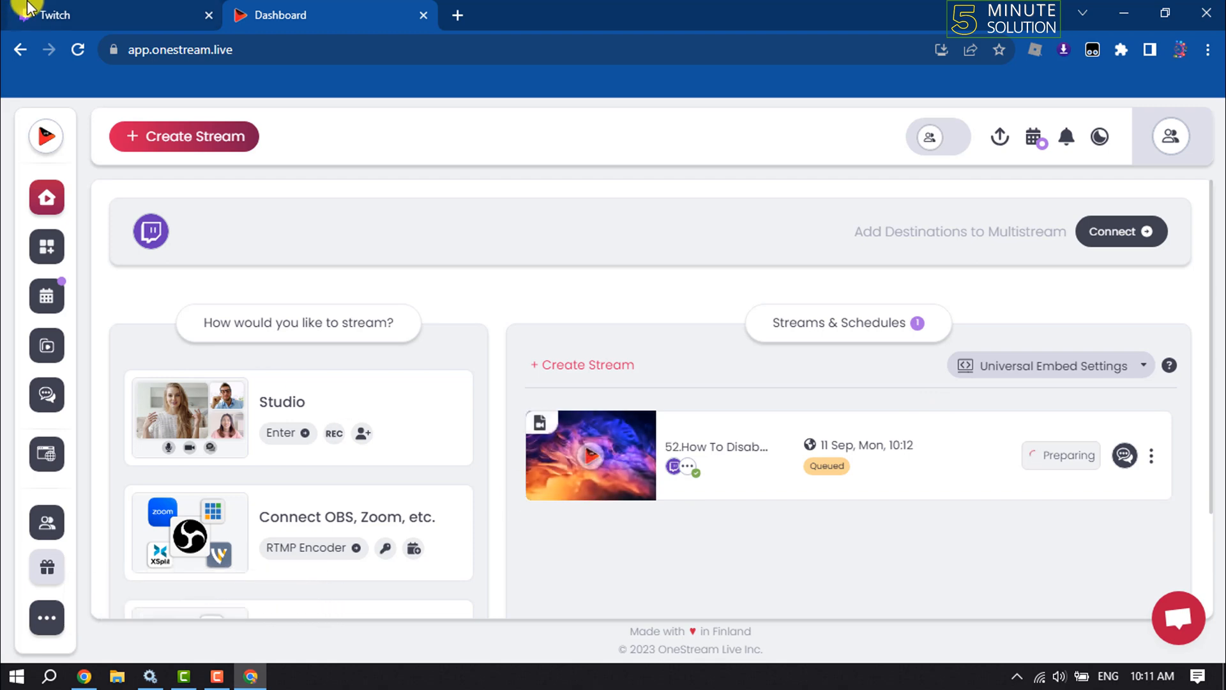
pyautogui.moveTo(981, 484)
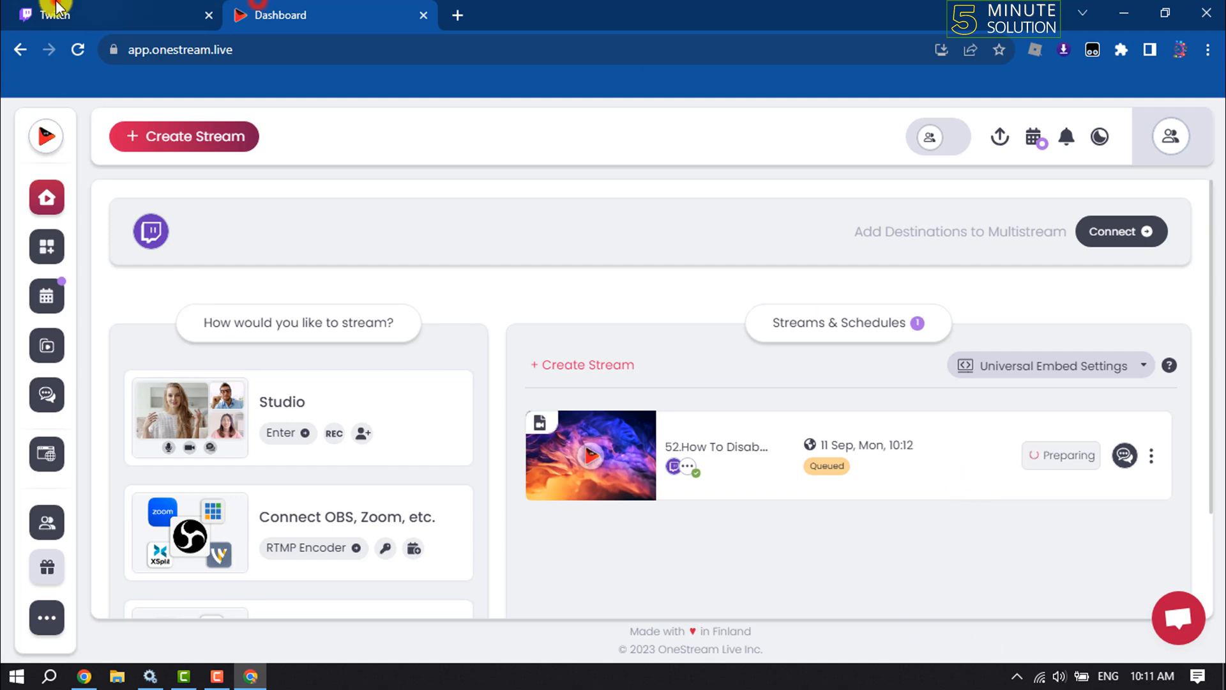
pyautogui.click(280, 15)
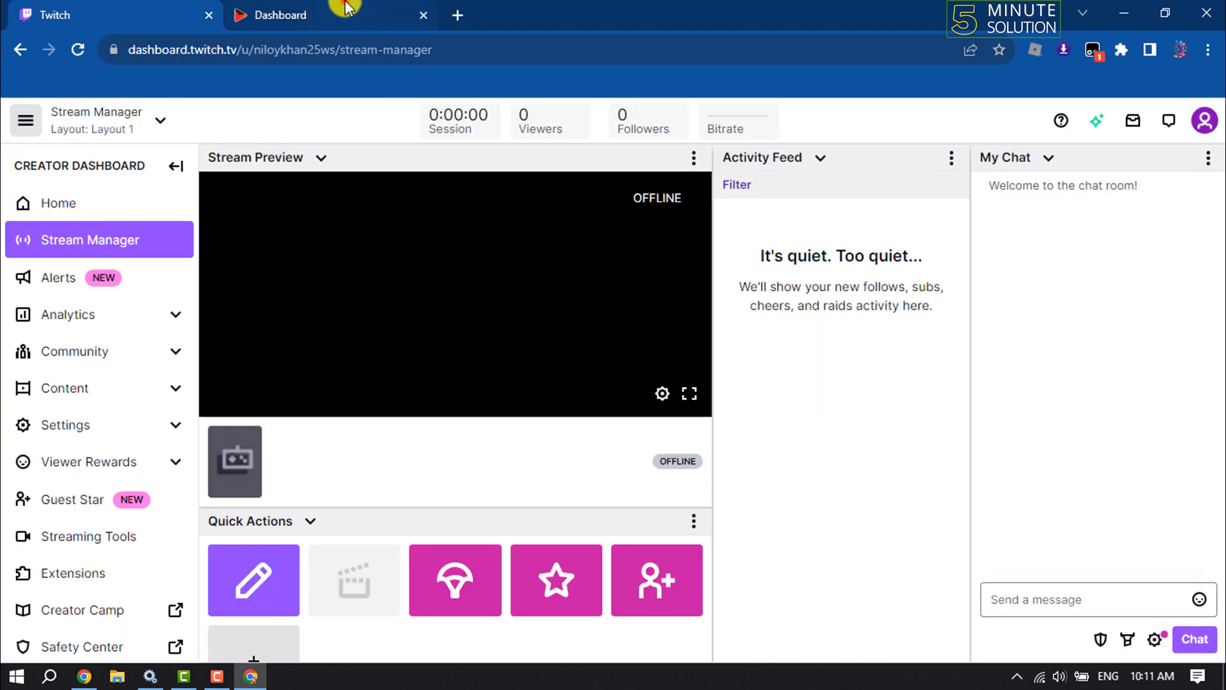
pyautogui.click(281, 16)
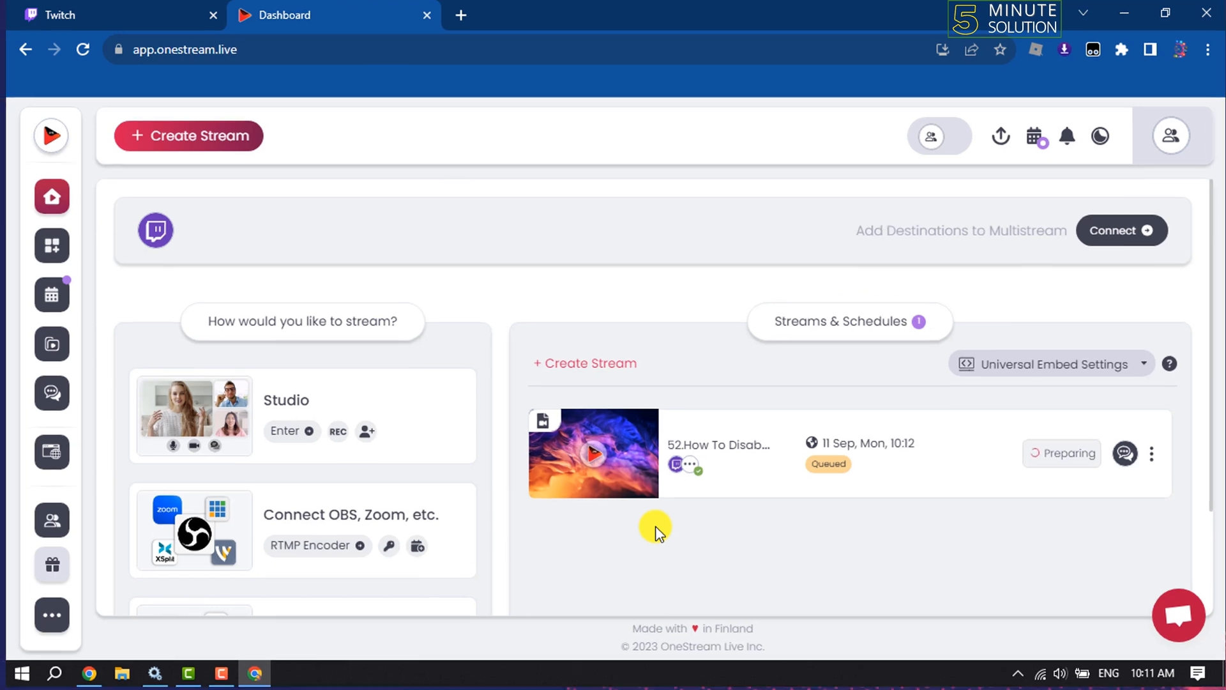